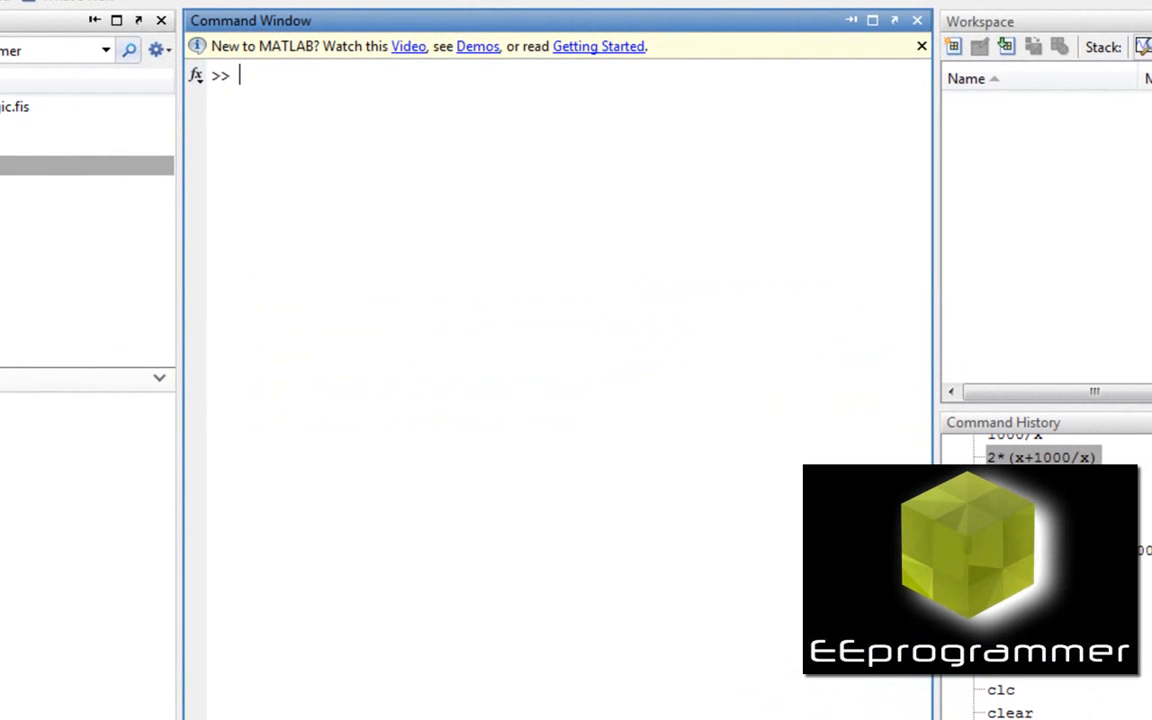
mouse_move(656, 340)
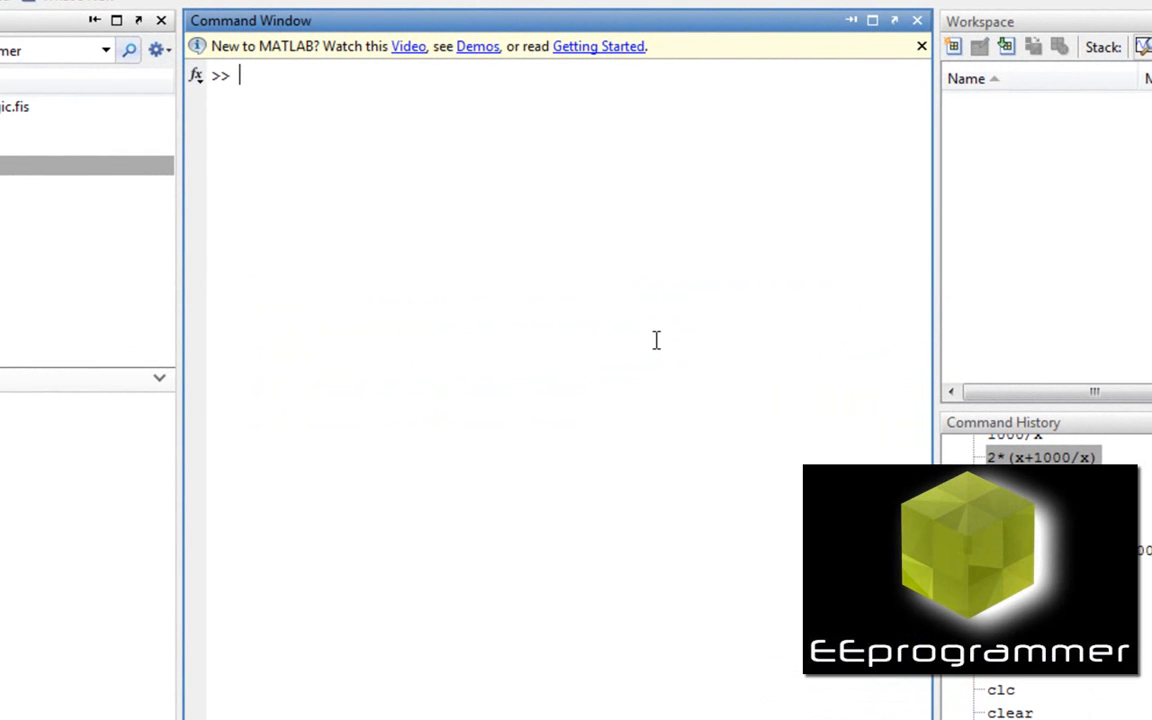
mouse_move(678, 374)
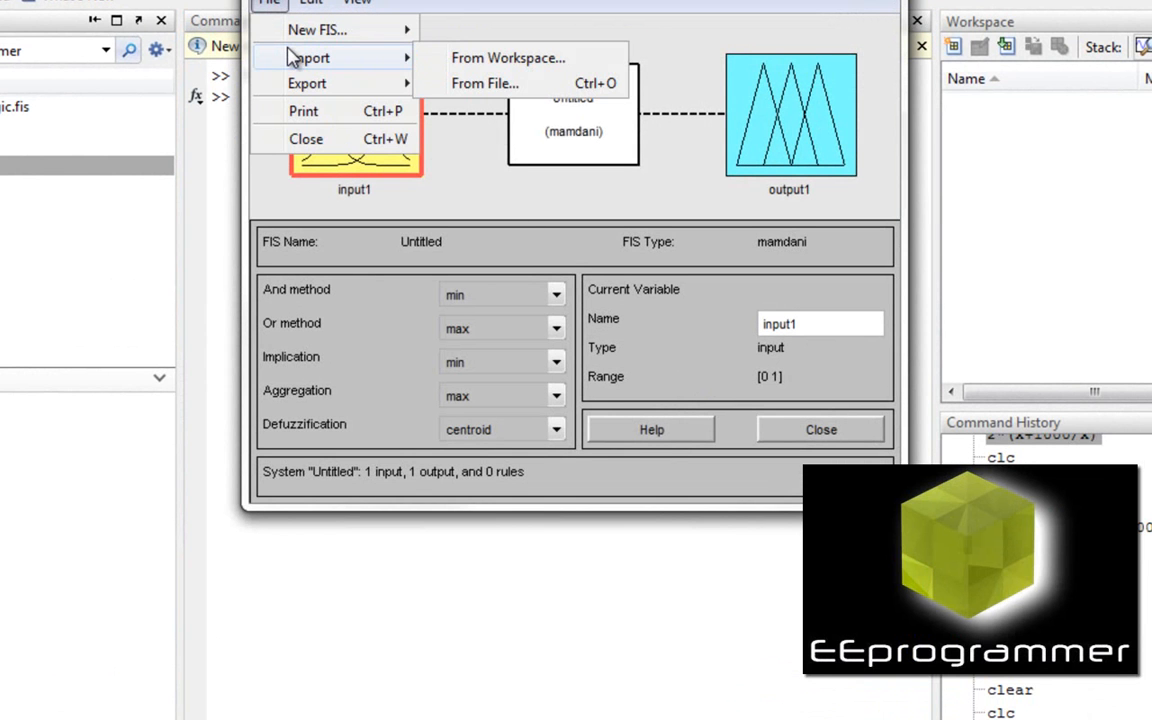
Import AirControlFuzzyLogic.fis and export the five-rule system to the MATLAB workspace.
left_click(484, 84)
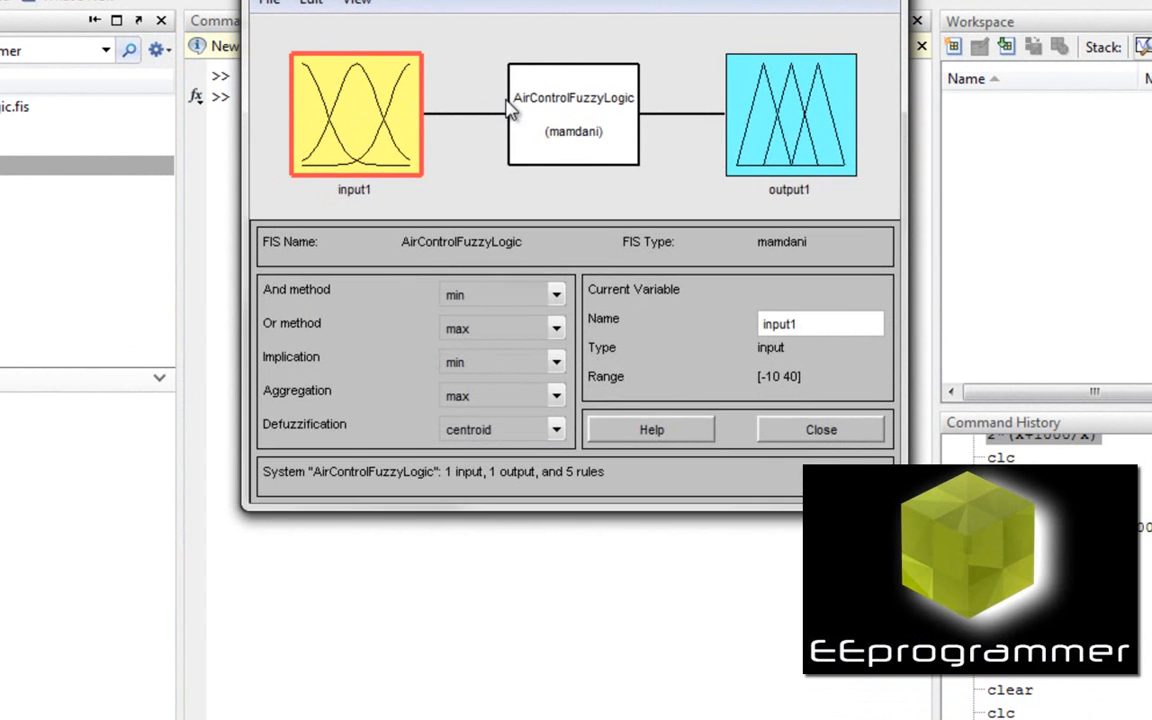
left_click(176, 128)
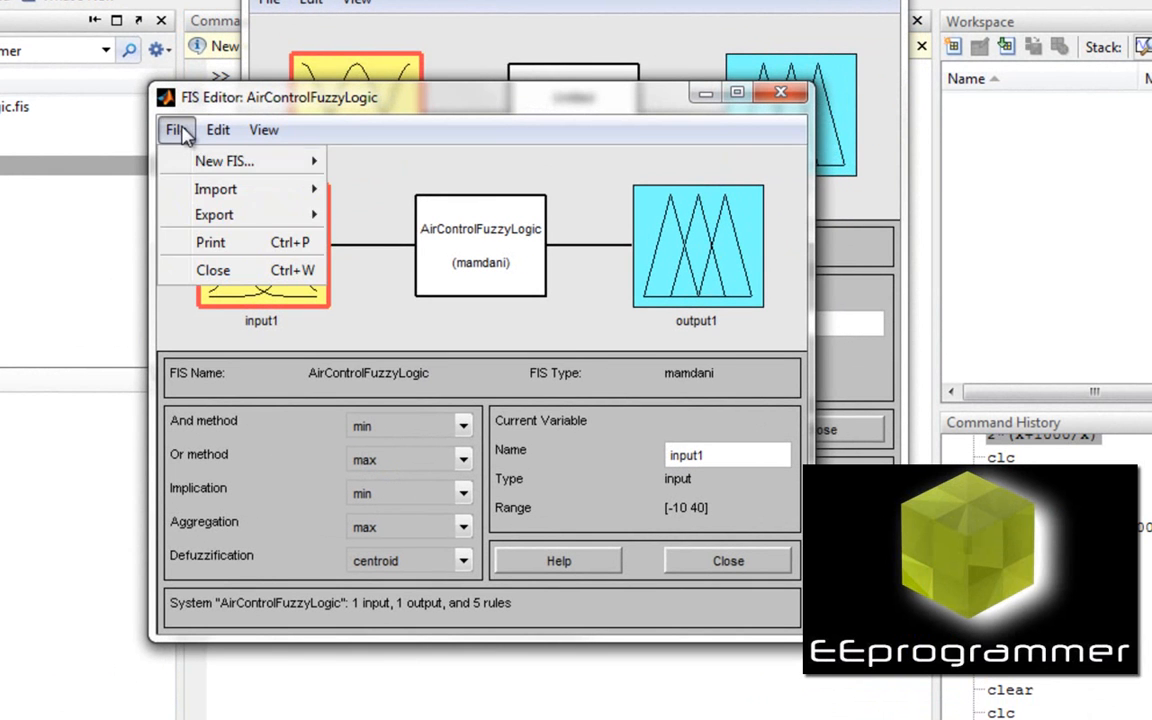
left_click(216, 214)
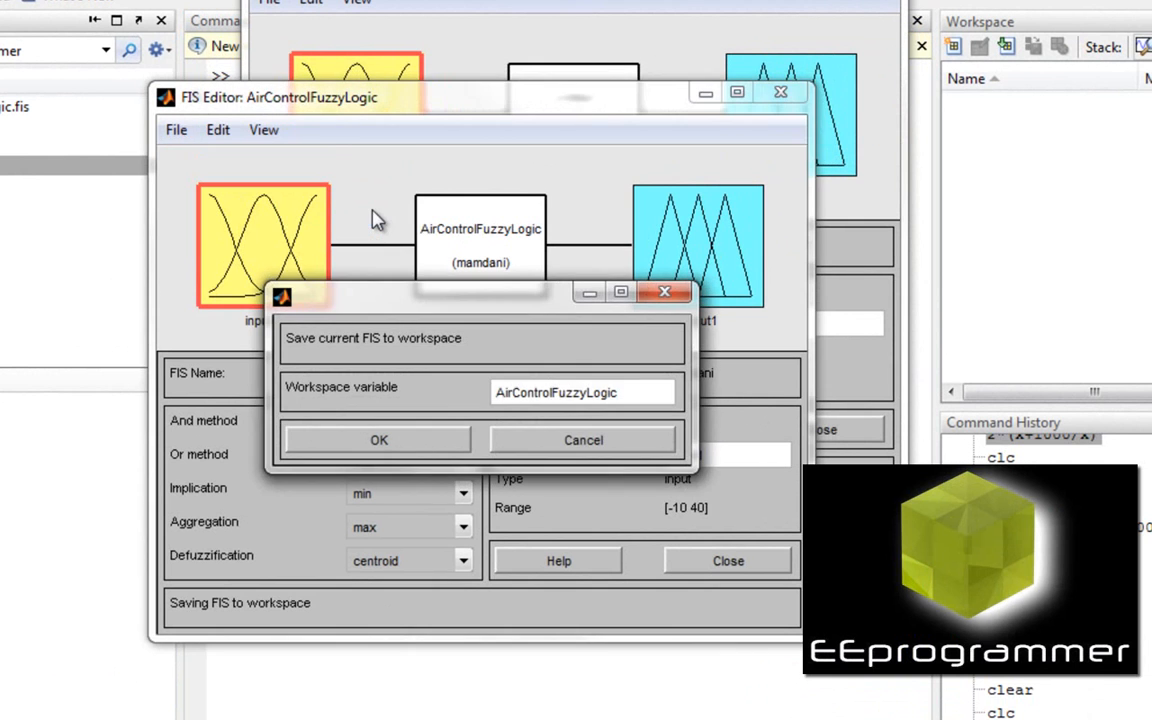
left_click(378, 440)
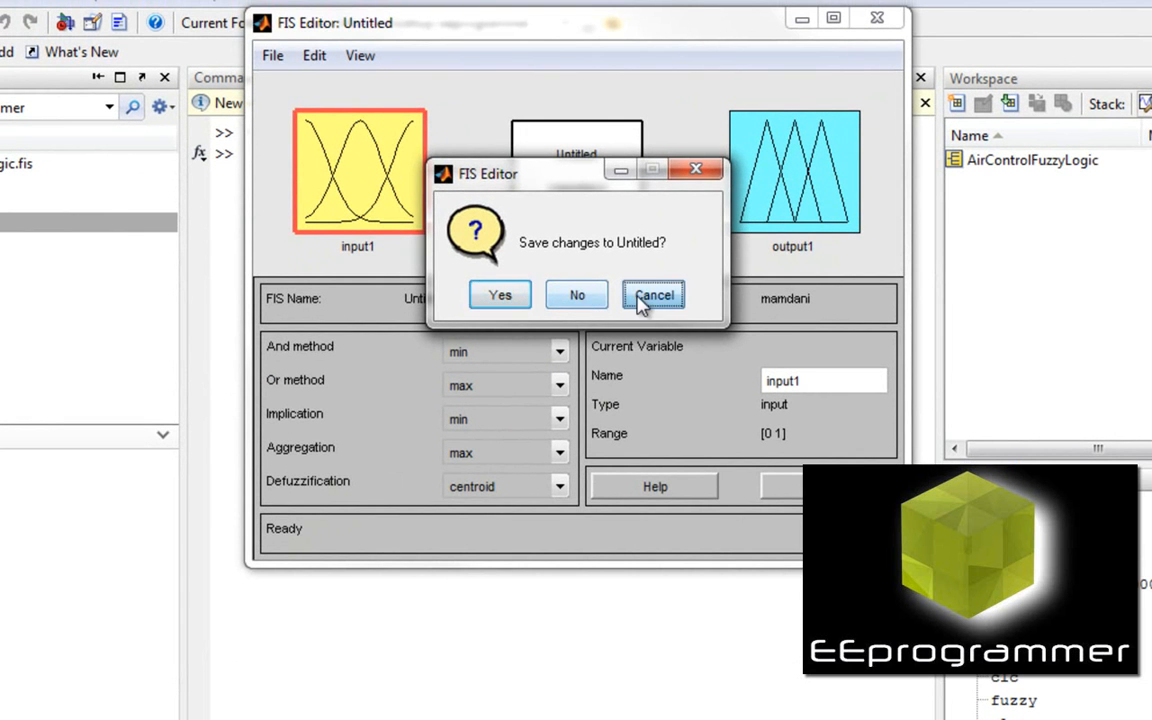
Dismiss the save-changes prompt for Untitled and cancel the load-from-workspace dialog.
left_click(652, 296)
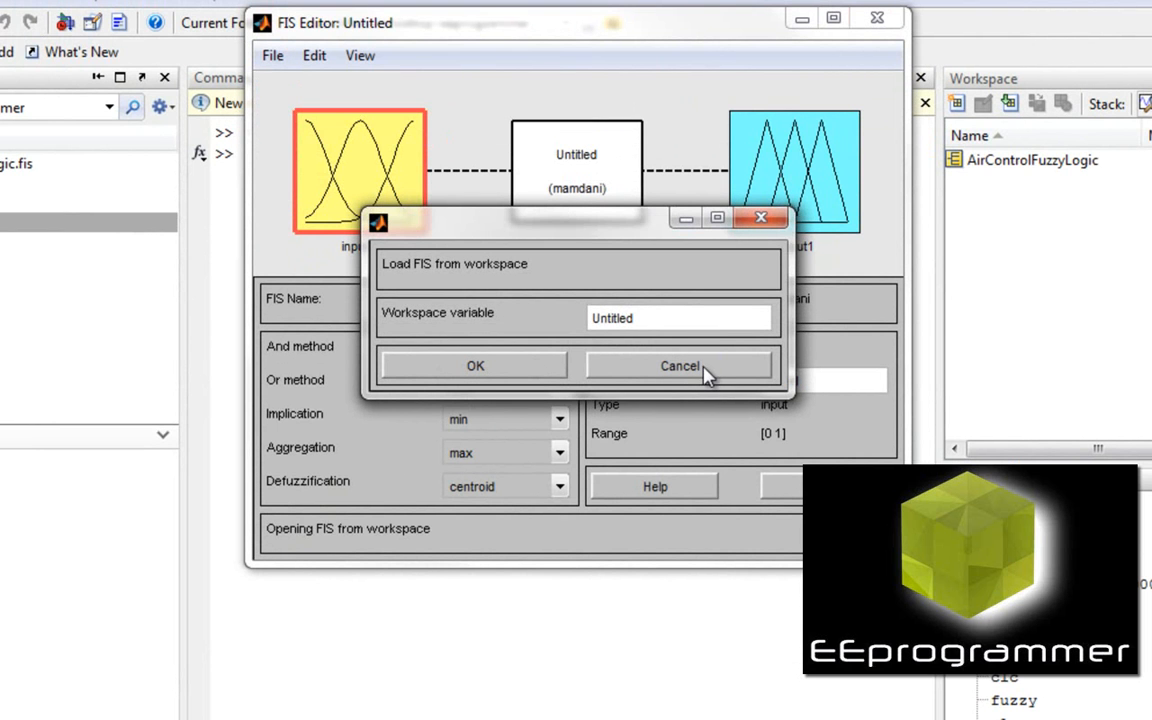
left_click(680, 364)
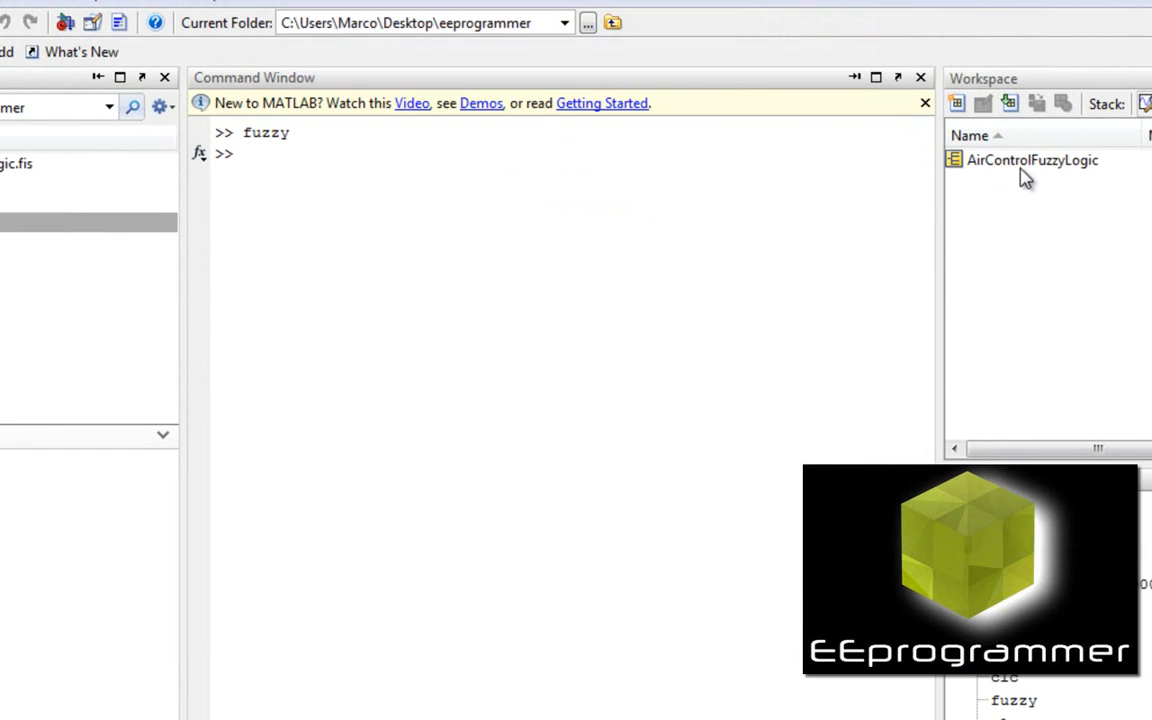
Load the AirControlFuzzyLogic workspace variable back into the FIS Editor.
left_click(1032, 160)
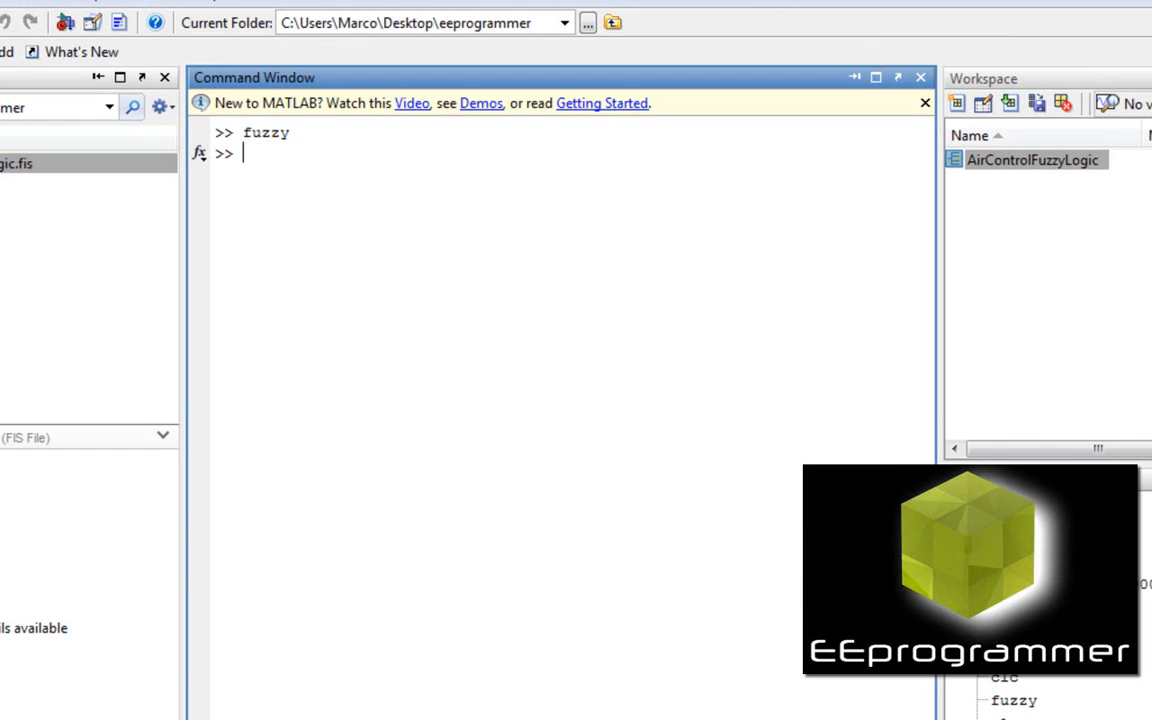
mouse_move(414, 652)
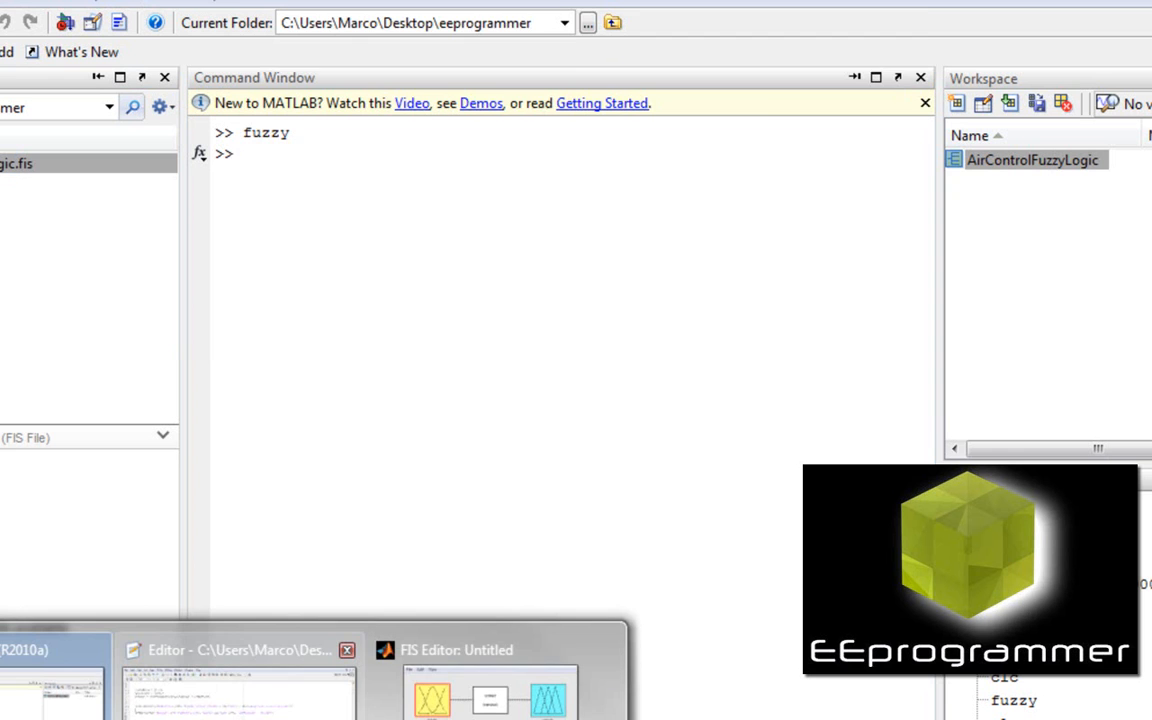
left_click(456, 650)
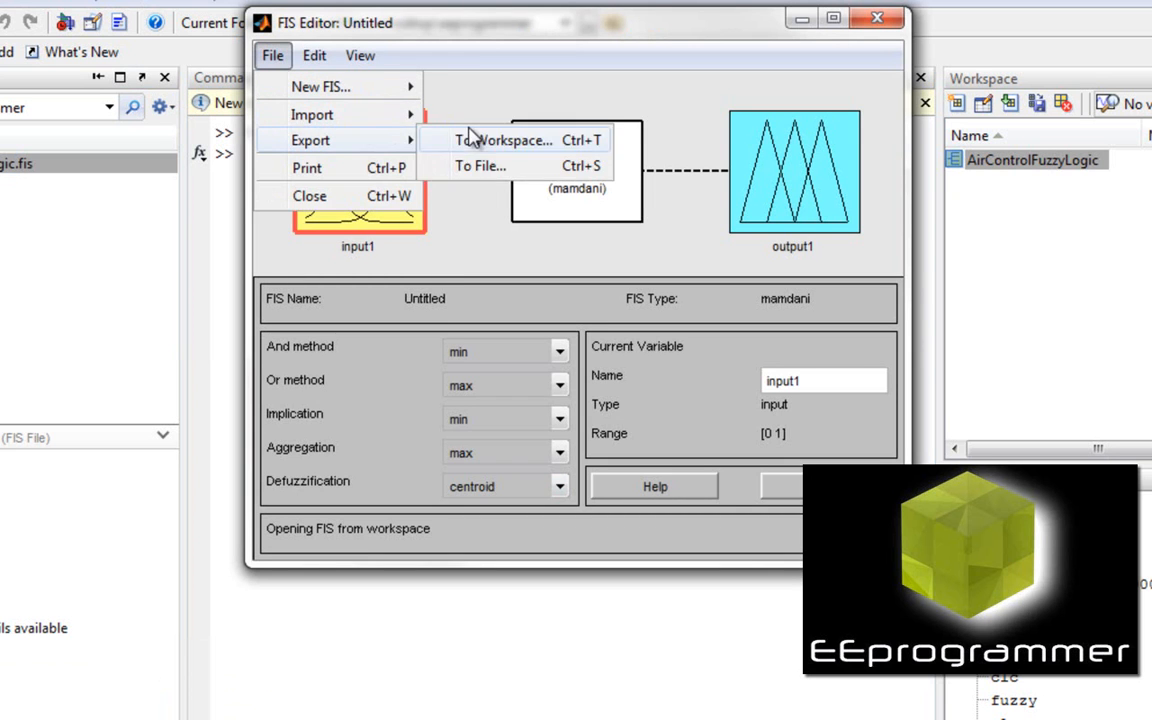
left_click(312, 114)
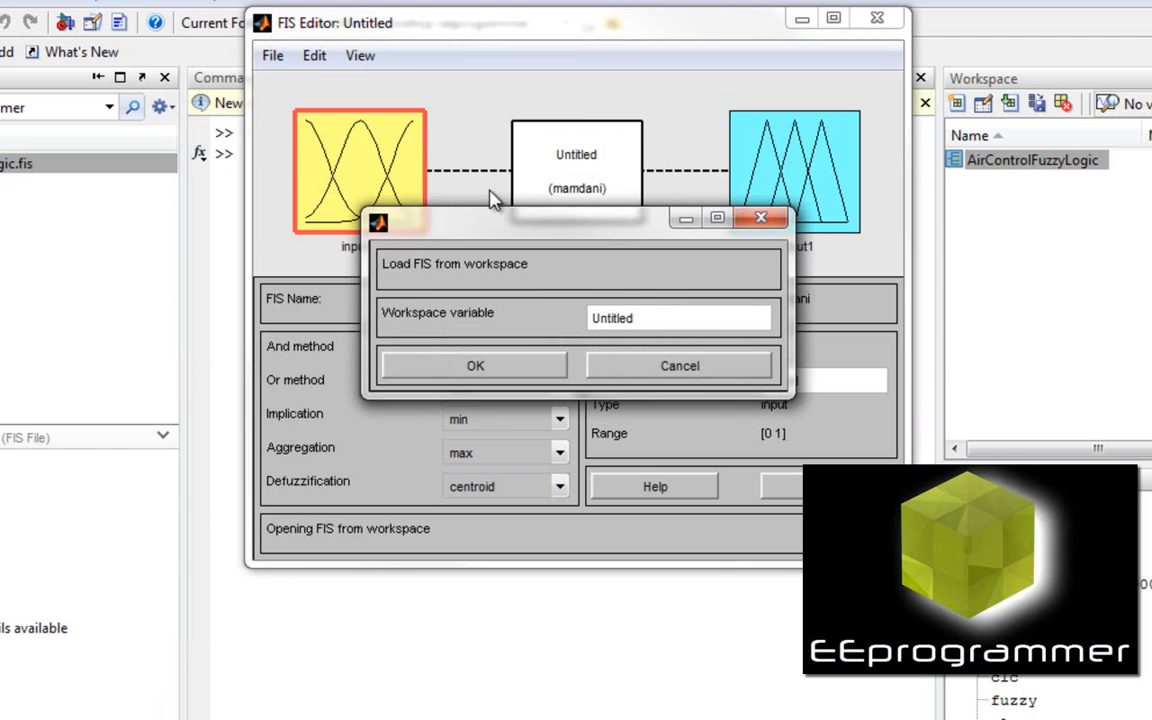
mouse_move(636, 322)
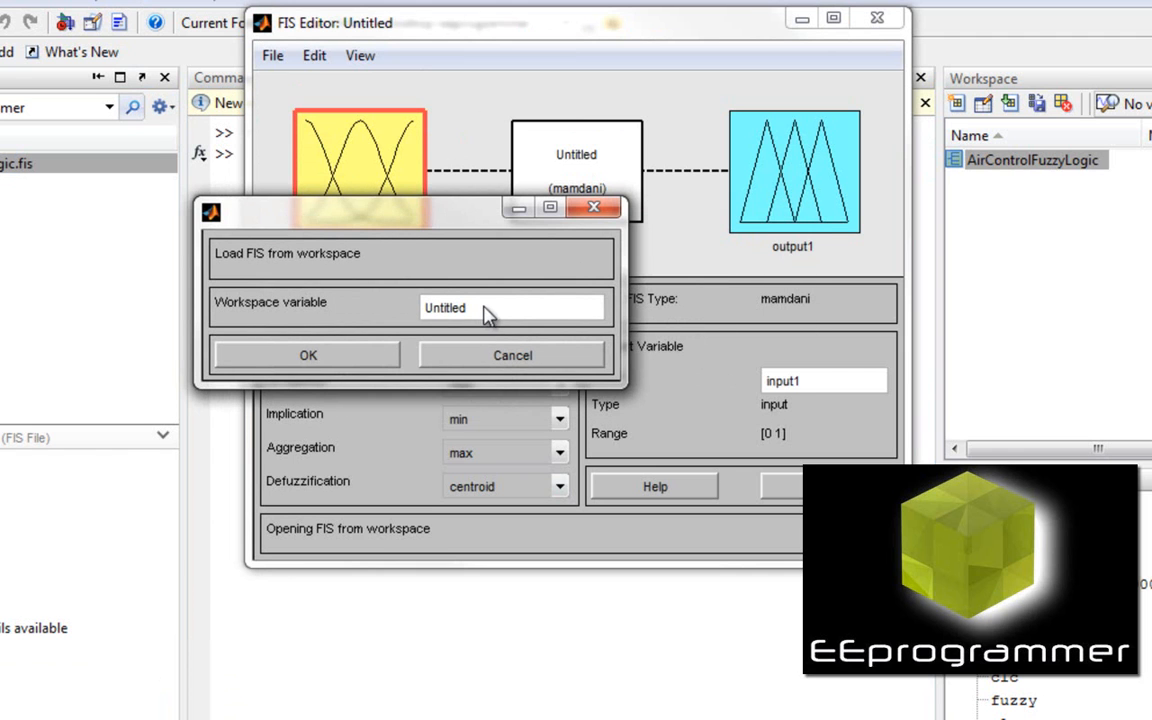
left_click(272, 56)
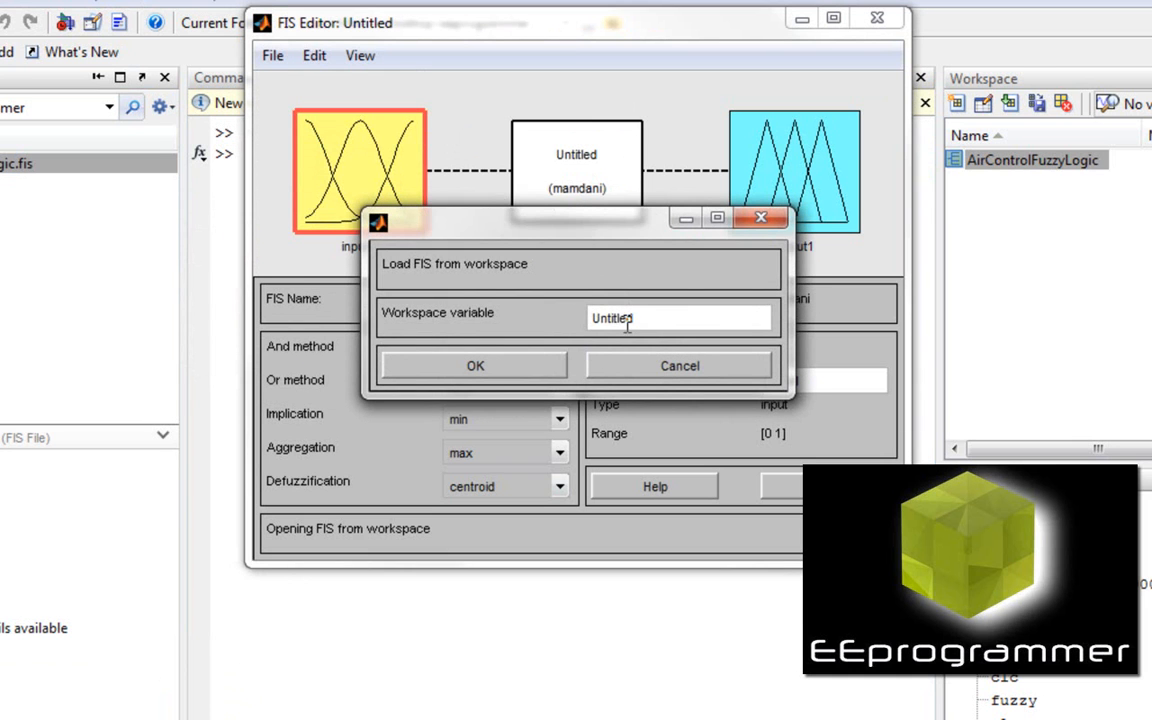
type("AirControlFuzzyLogic")
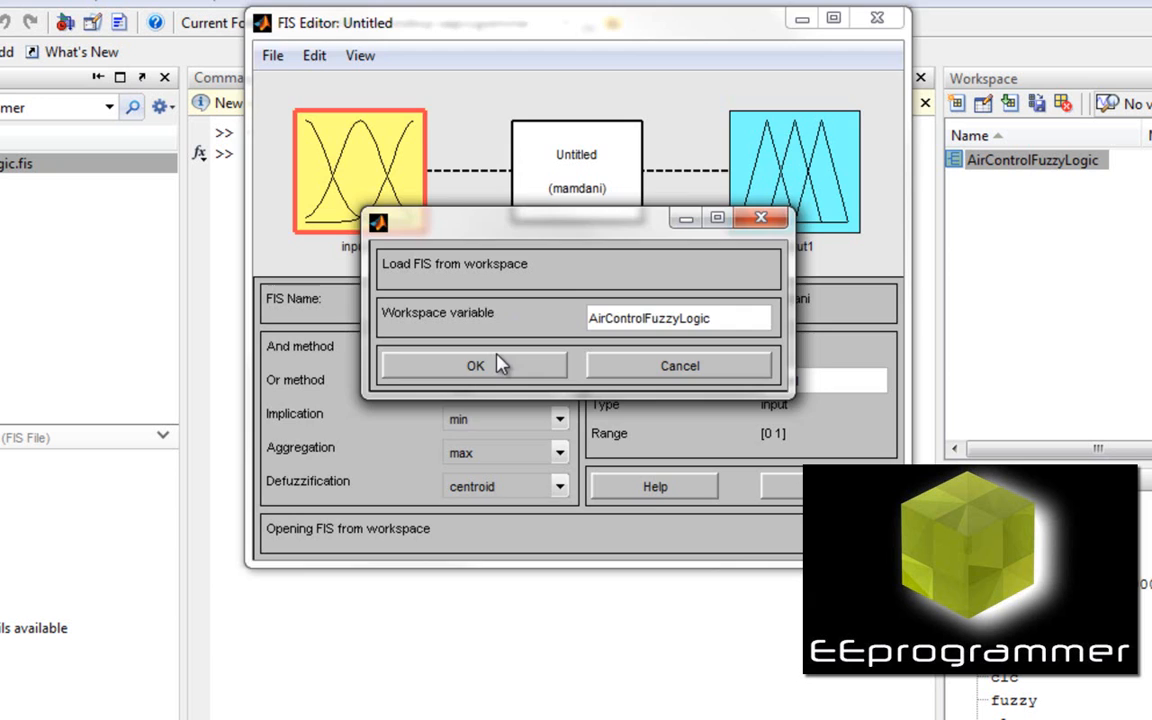
left_click(476, 364)
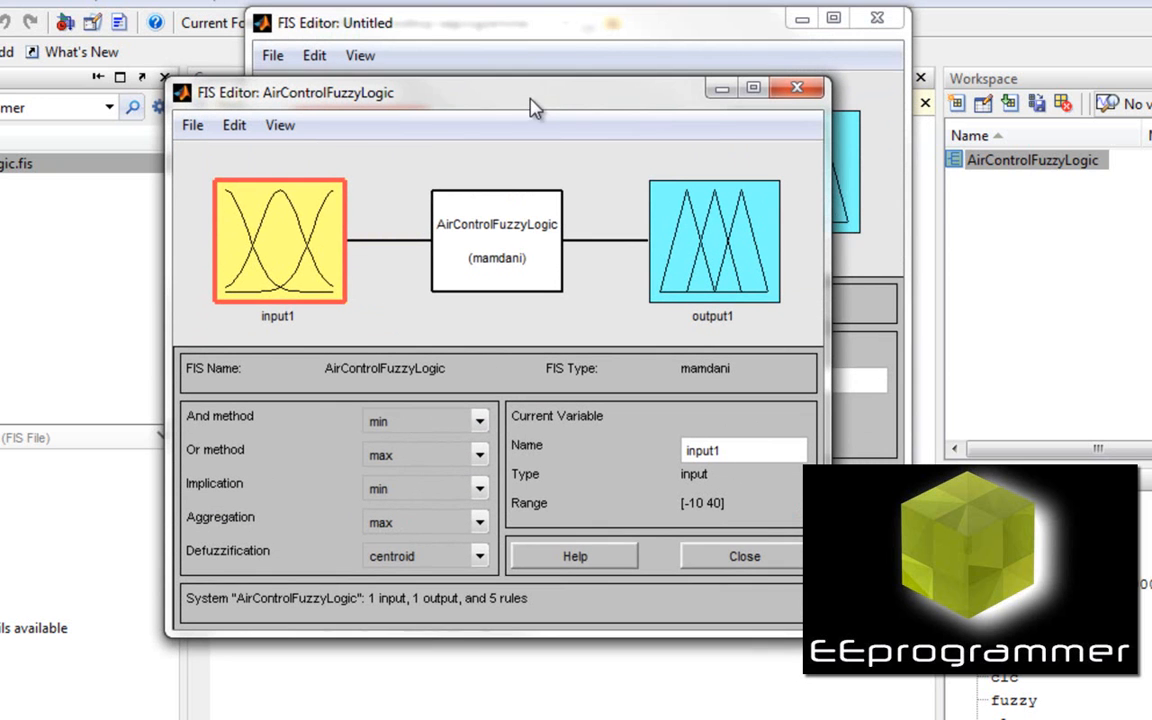
View the fuzzy rules of the loaded AirControlFuzzyLogic system.
left_click(280, 124)
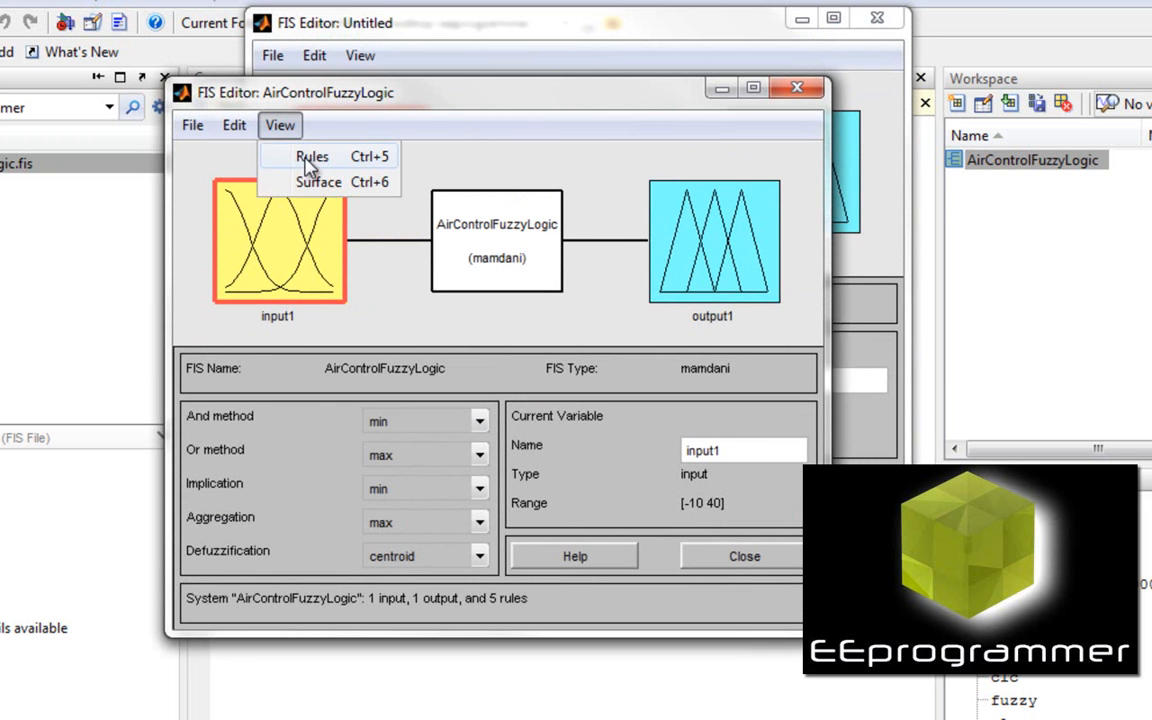
left_click(312, 156)
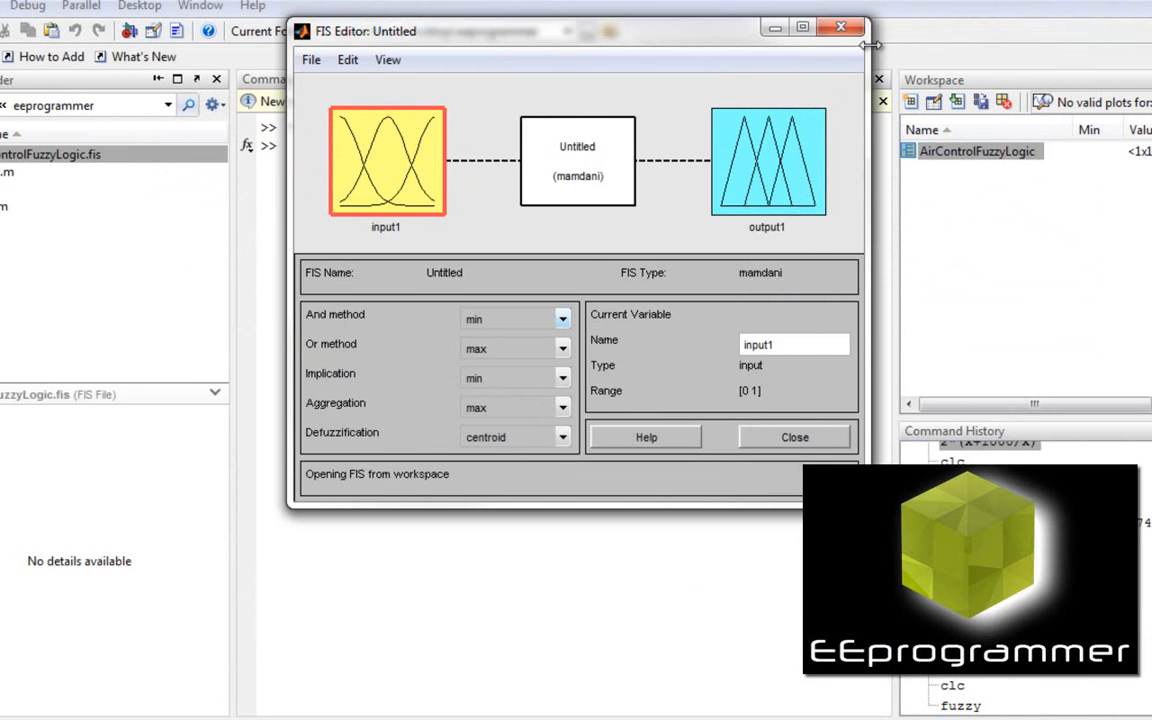
Close the untitled fuzzy system editor before building the Simulink model.
left_click(840, 28)
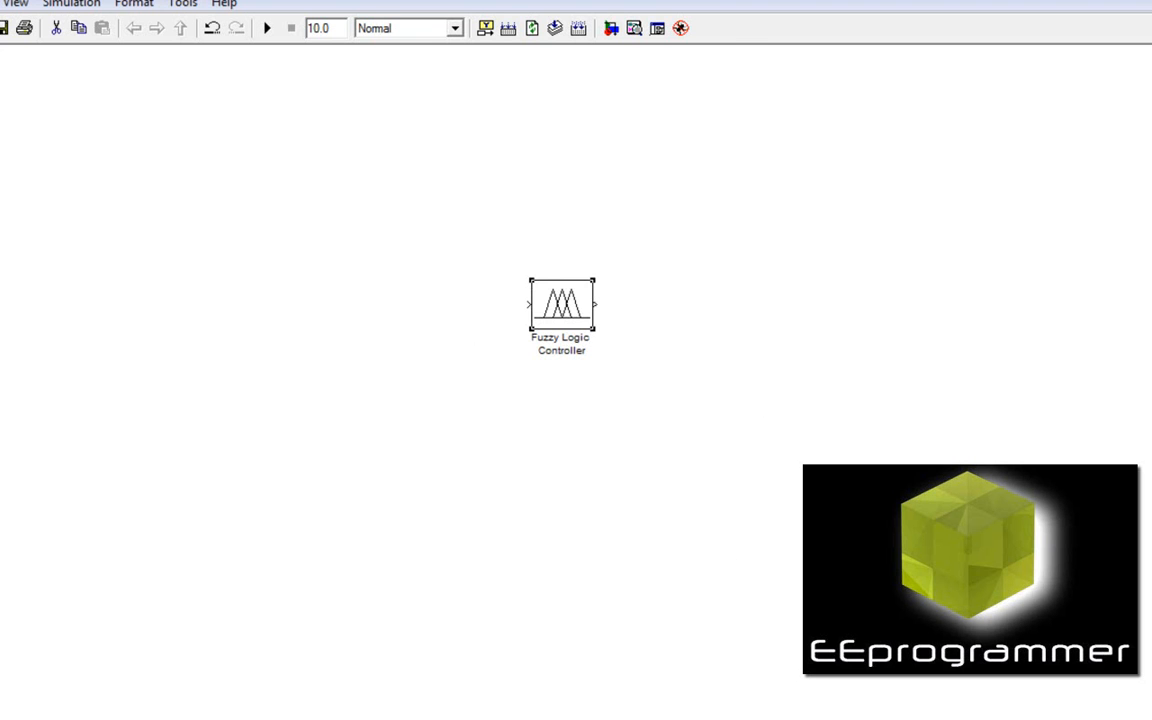
Set the Fuzzy Logic Controller block's FIS parameter in its block dialog.
double_click(560, 304)
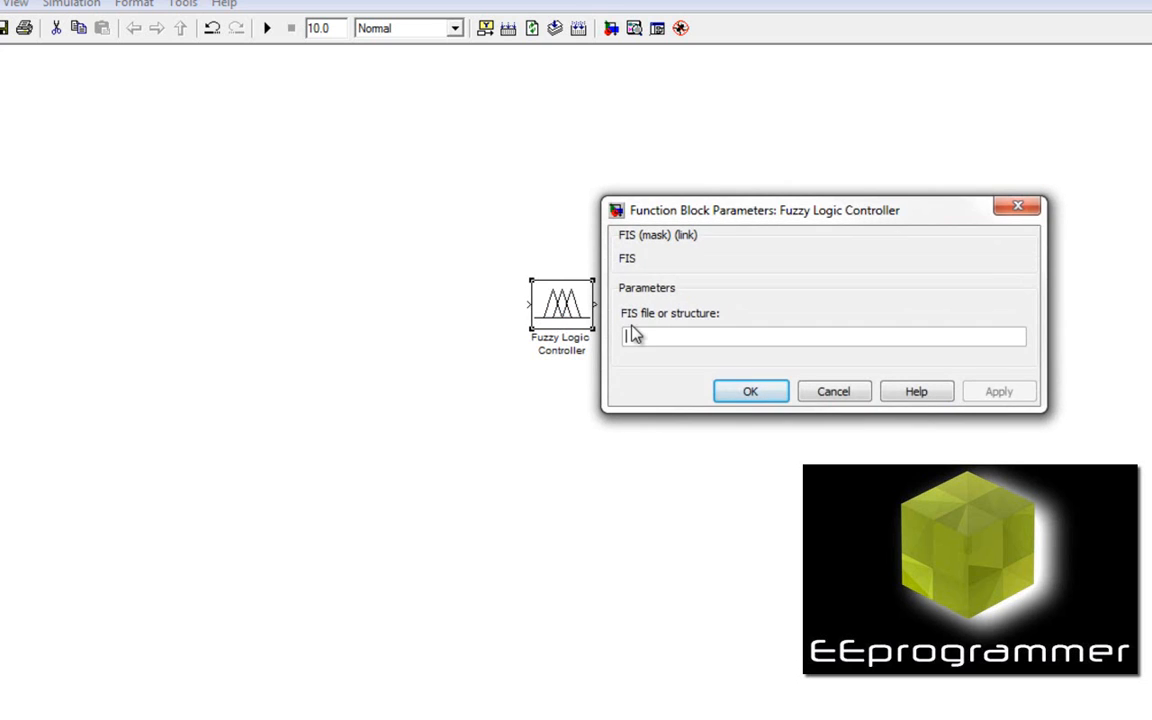
left_click(750, 390)
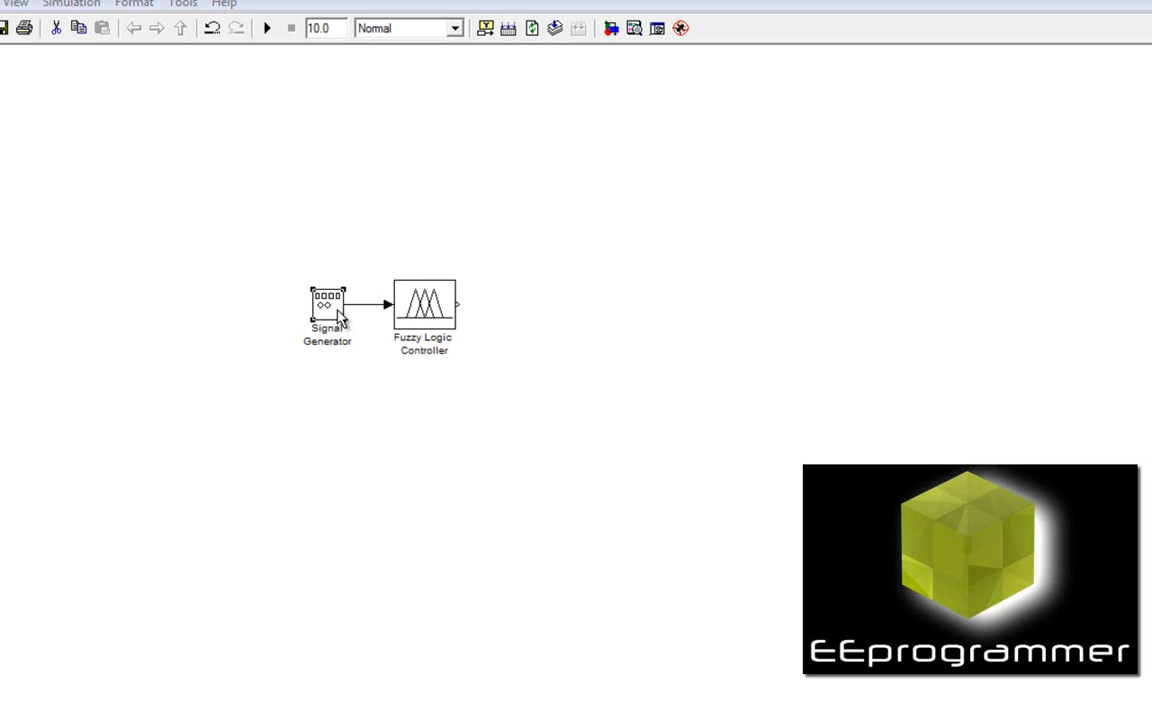
Give the Signal Generator frequency 0.1 and amplitude 25.
double_click(328, 300)
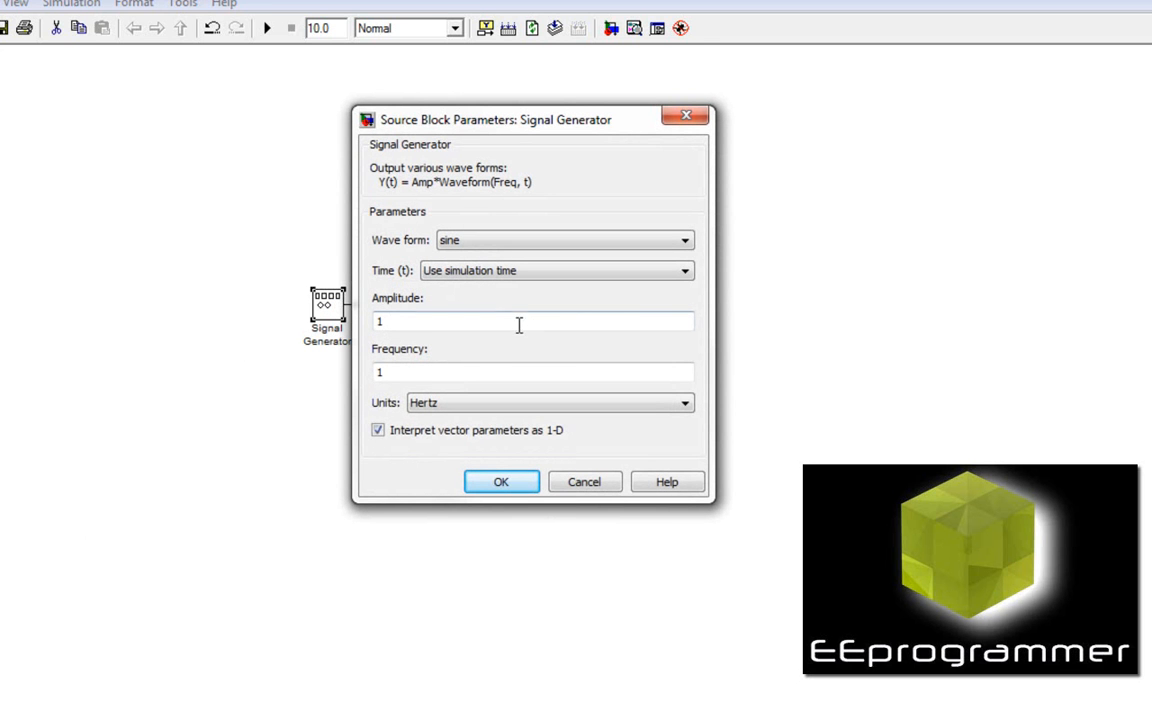
type("0")
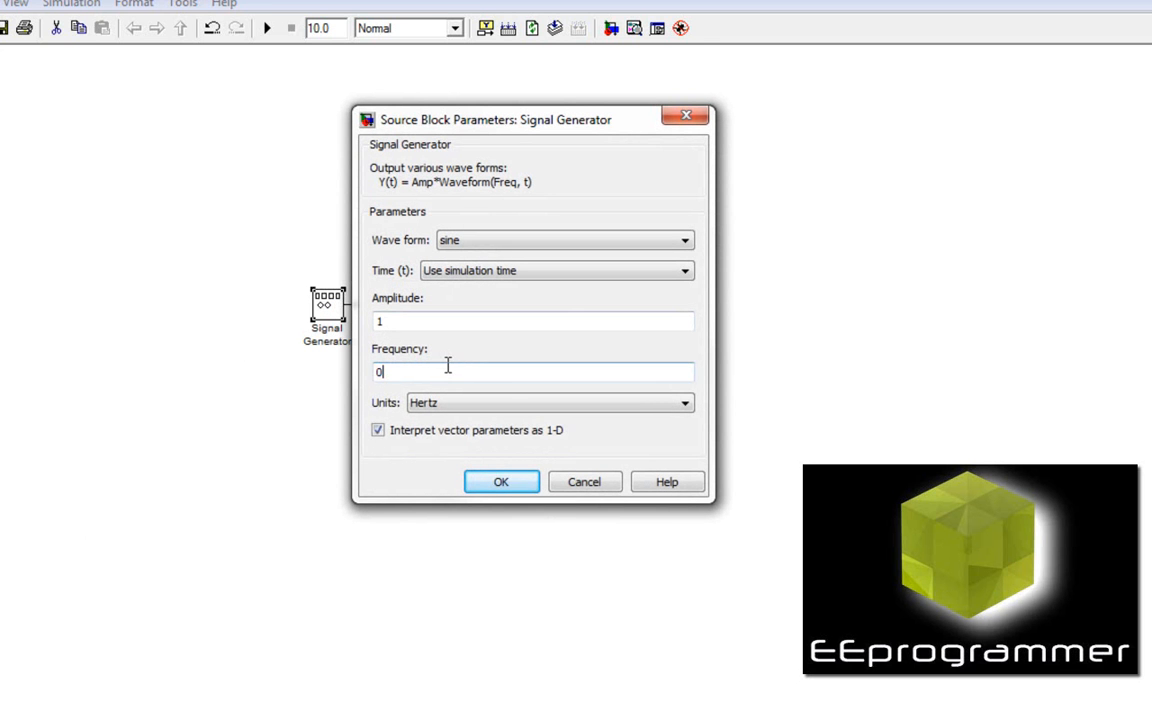
type("0.1")
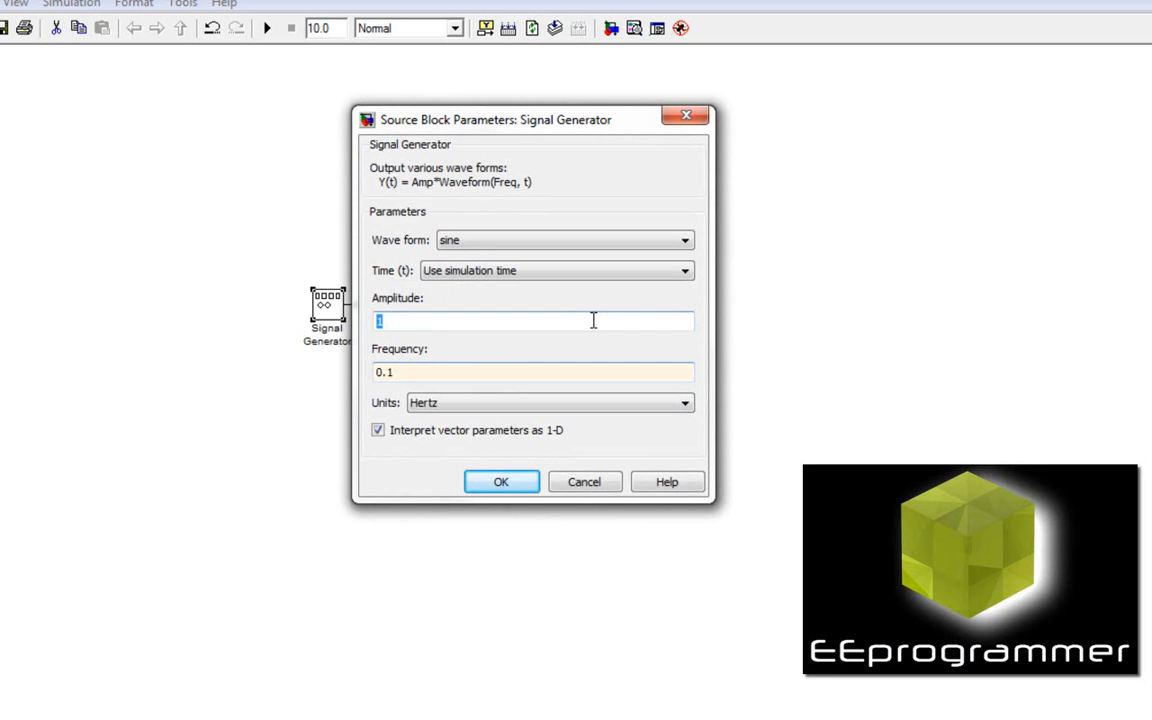
type("25")
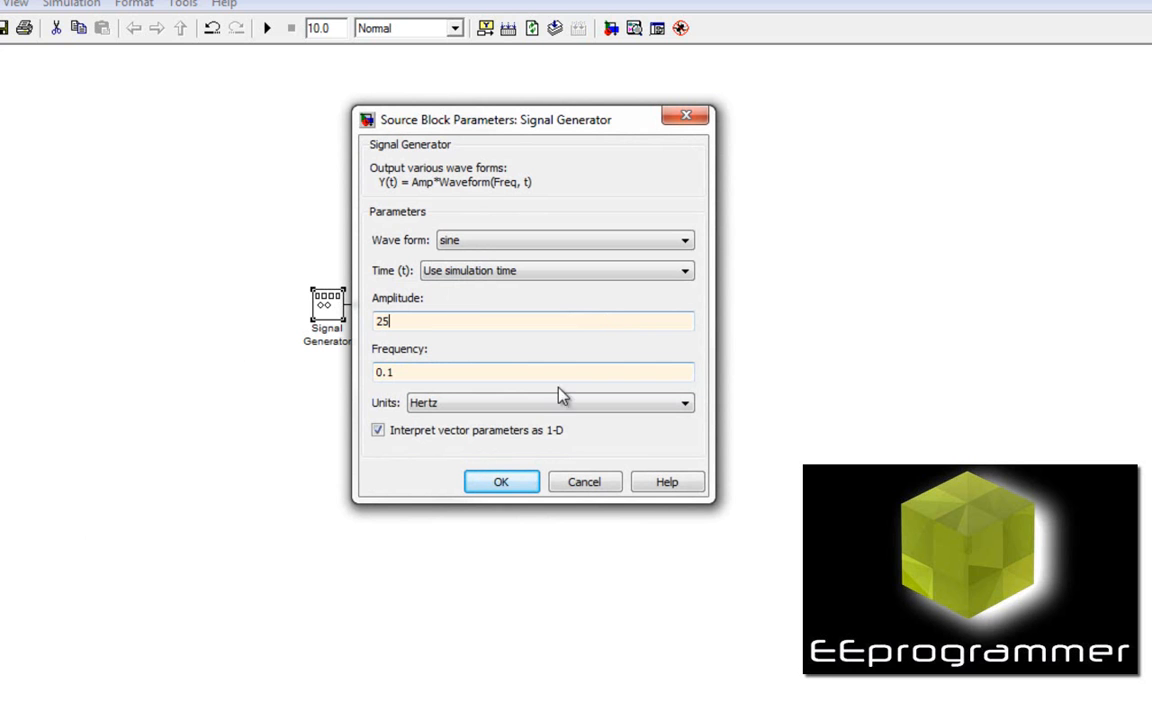
left_click(500, 482)
type("15")
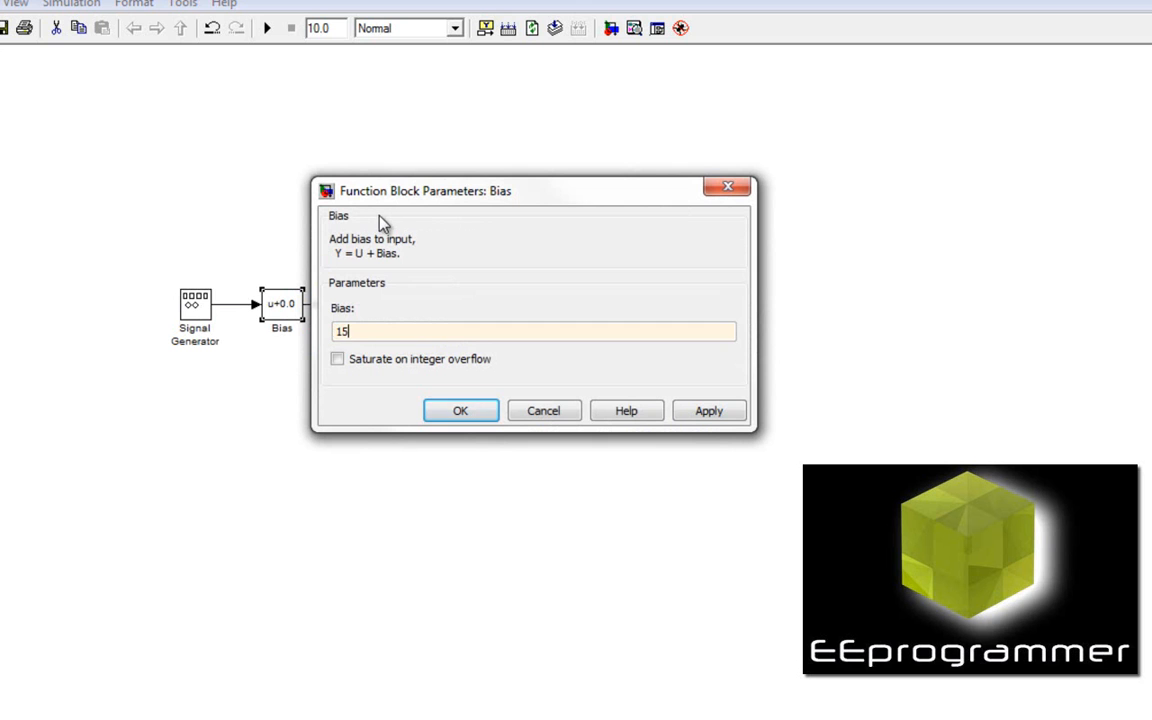
Confirm a Bias of 15 and wire the controller's output to the Scope.
left_click(460, 410)
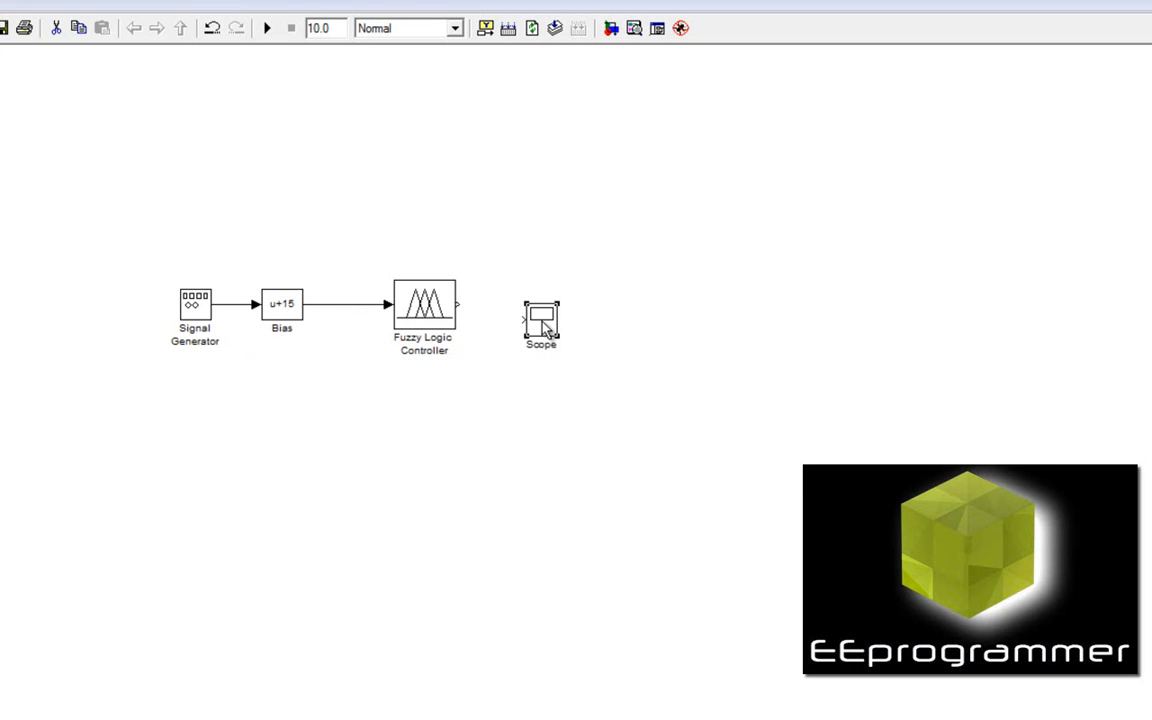
left_click_drag(540, 320, 556, 304)
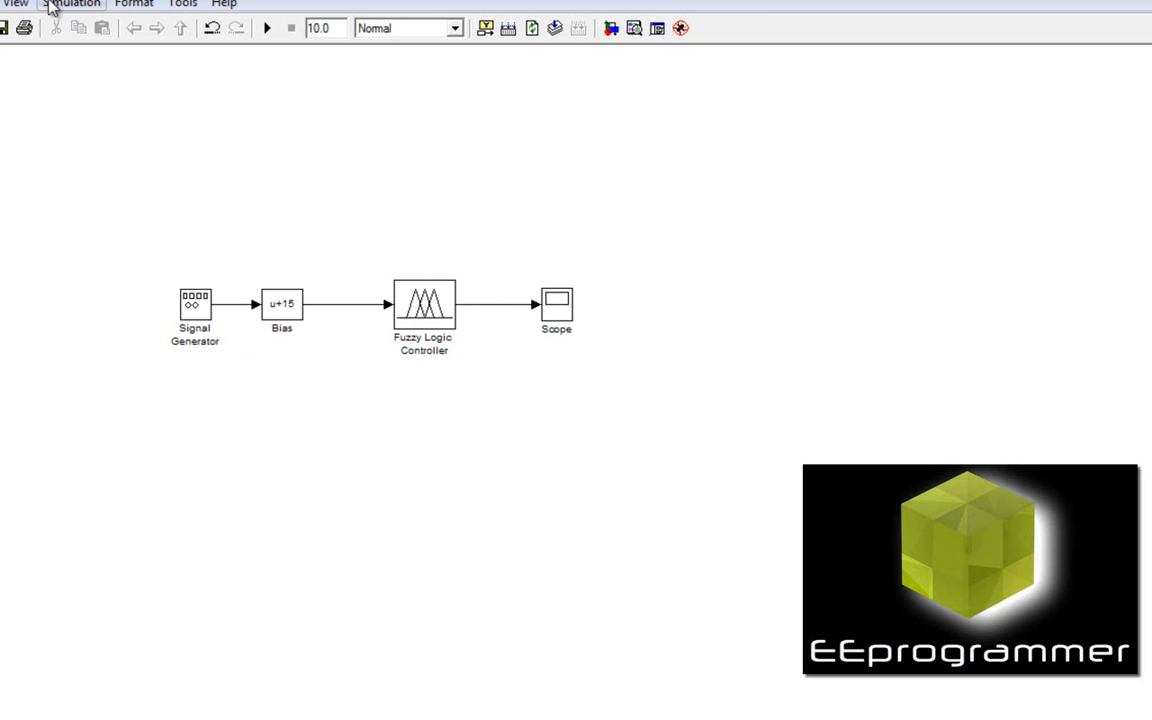
Set the solver's fixed-step size to 0.001 in Configuration Parameters.
left_click(72, 4)
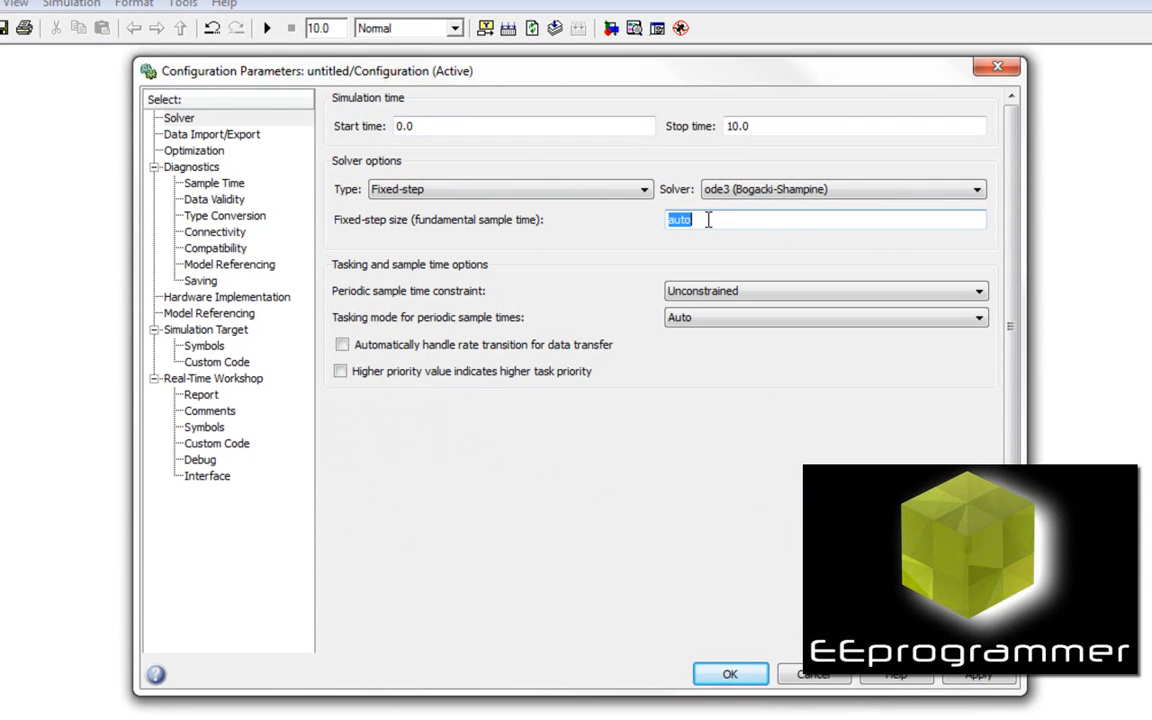
type("0.00")
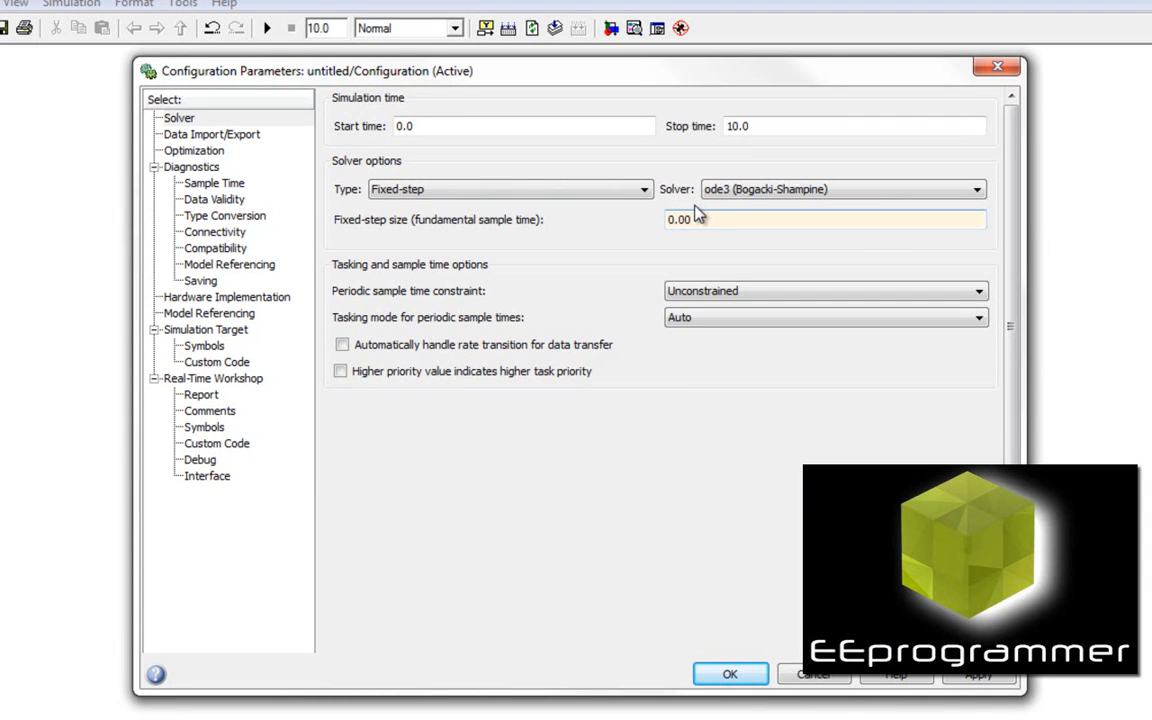
type("0.001")
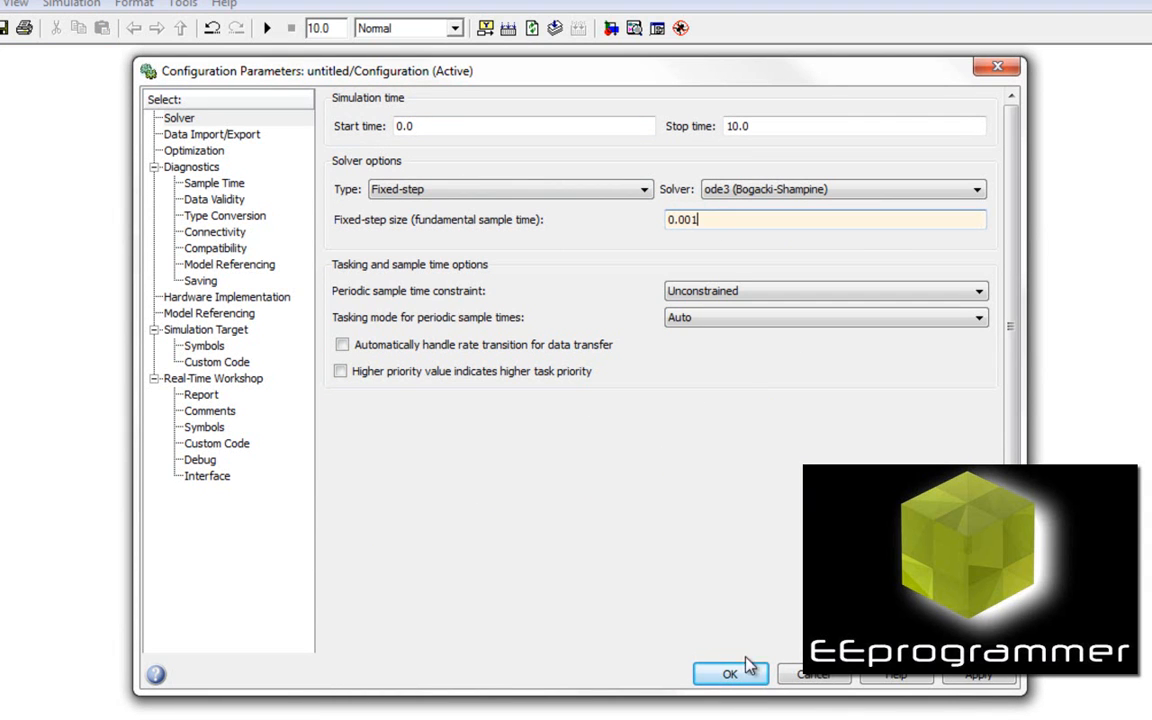
left_click(728, 674)
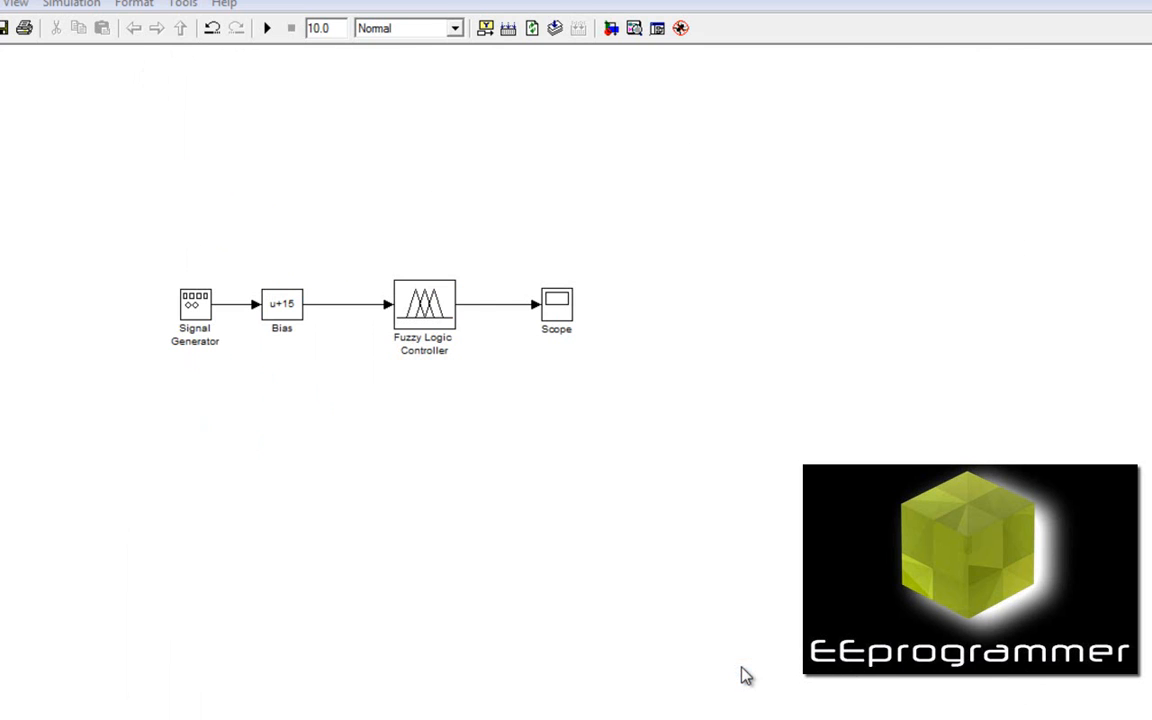
Confirm the Scope block's data history settings.
left_click(556, 302)
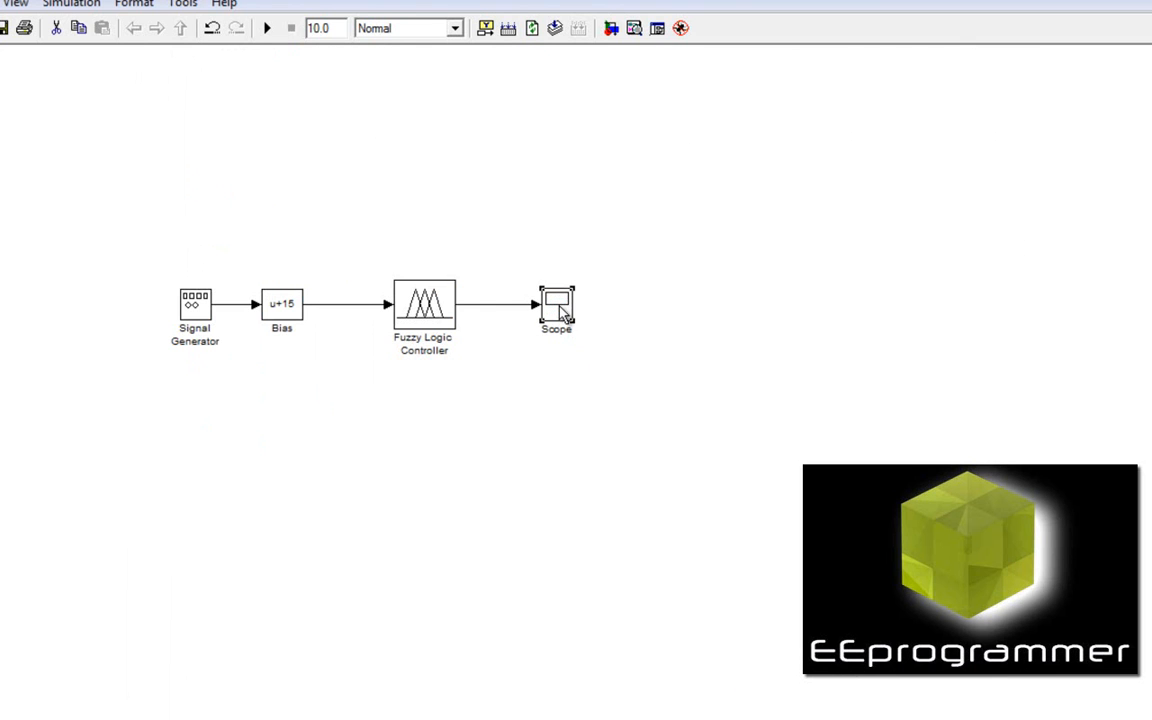
double_click(556, 302)
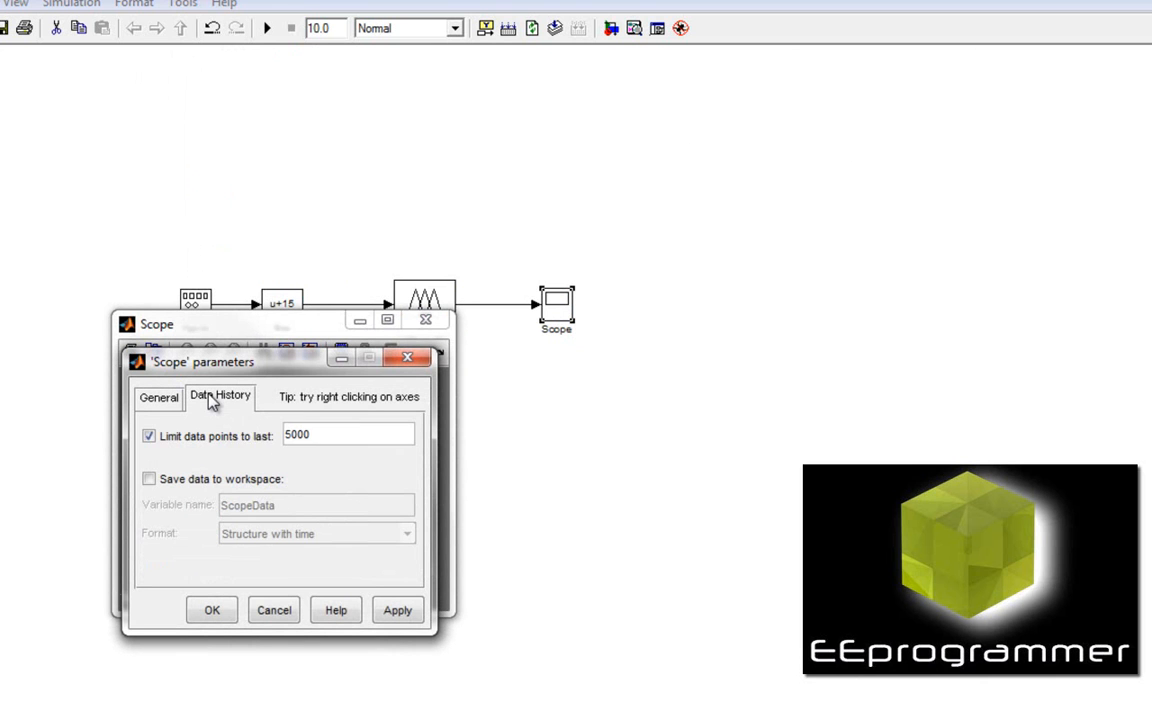
left_click(408, 356)
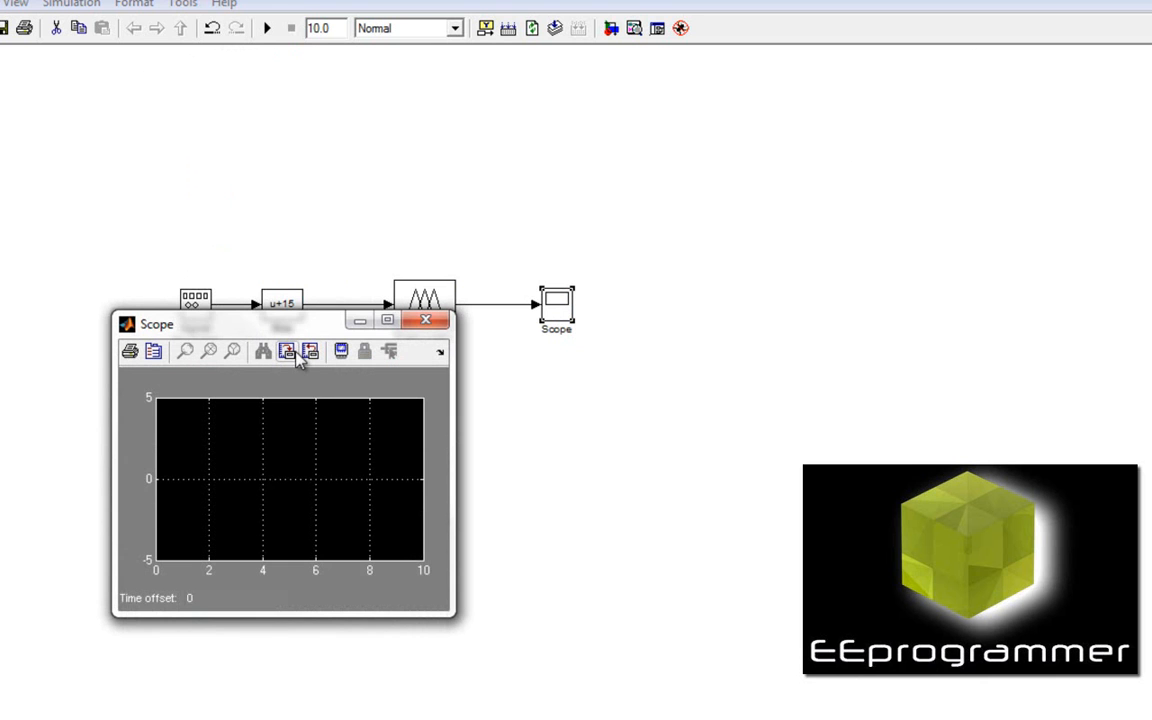
mouse_move(296, 184)
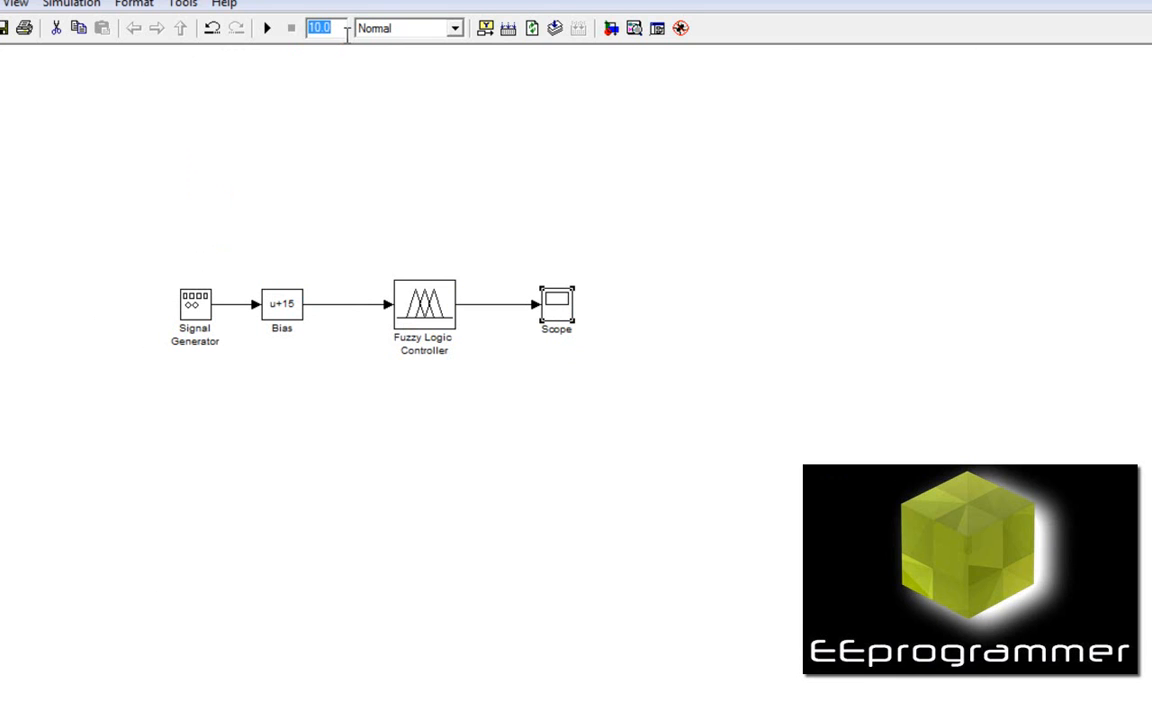
Set the simulation stop time to 60 and run, checking the Scope display.
type("60")
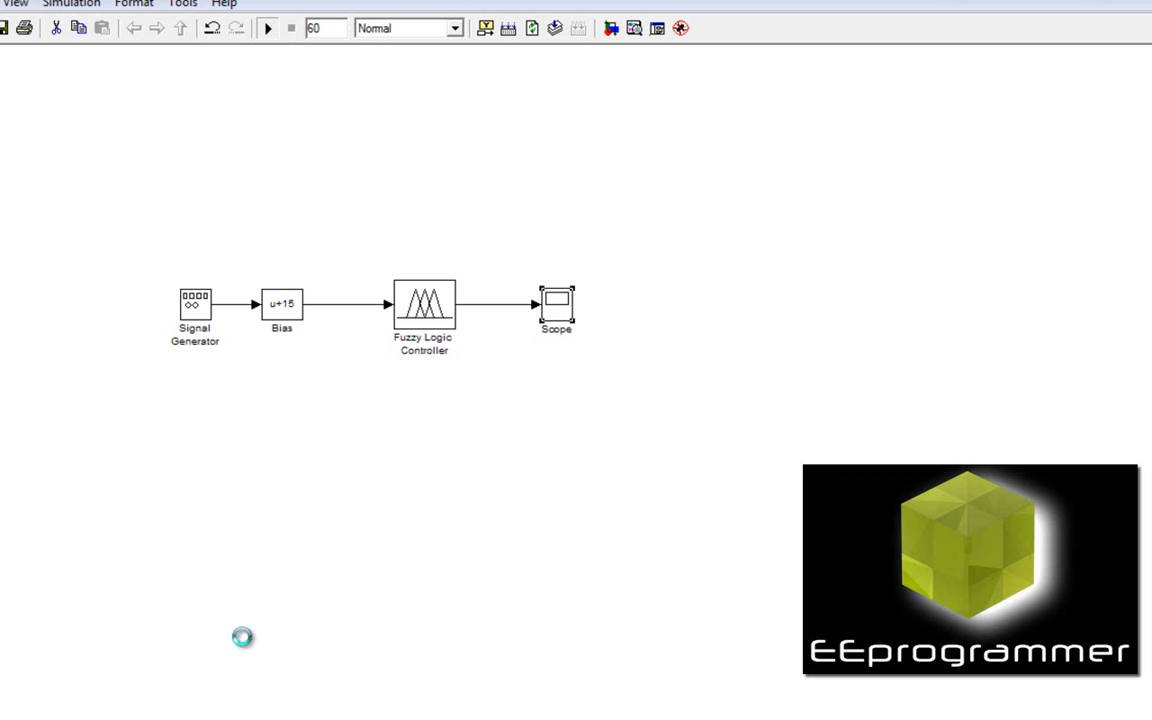
left_click(268, 28)
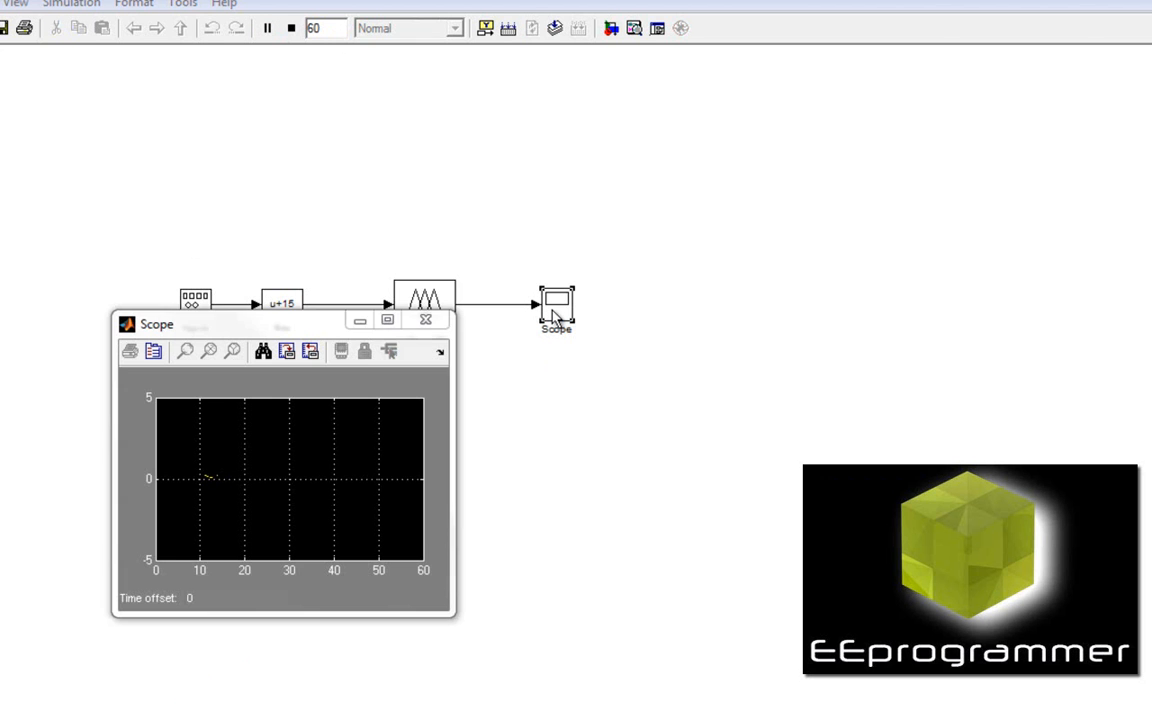
left_click(388, 320)
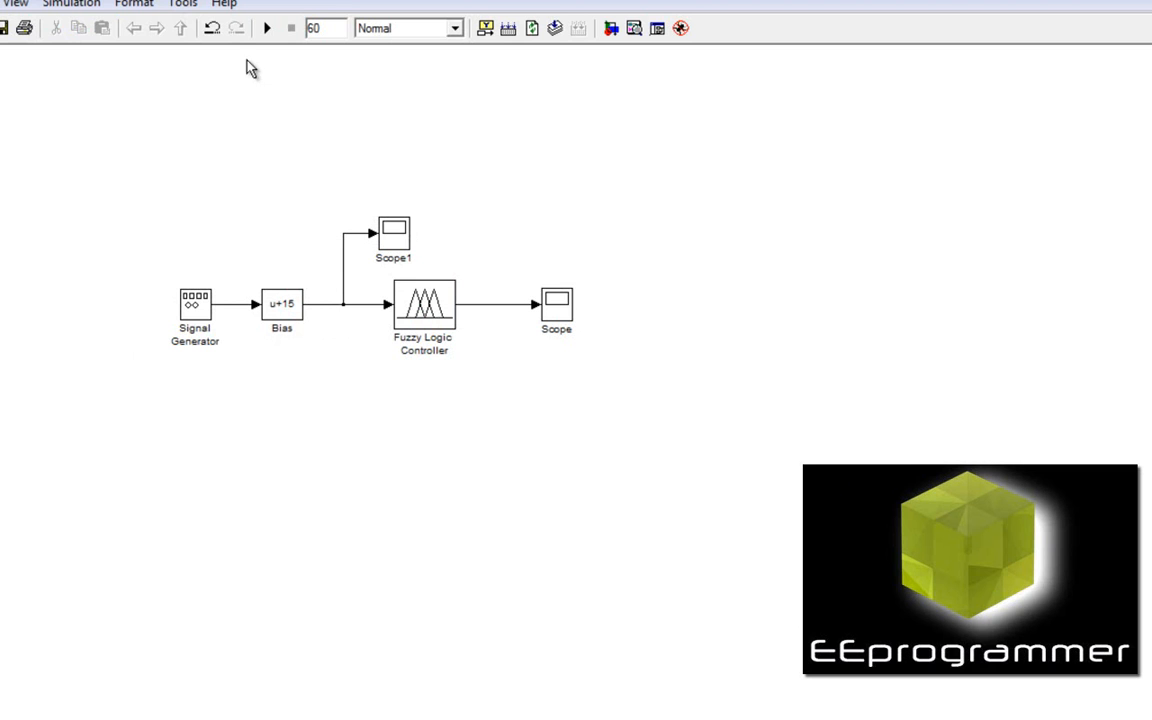
Run the simulation and autoscale Scope1 to show the biased sine between about -10 and 40.
left_click(266, 28)
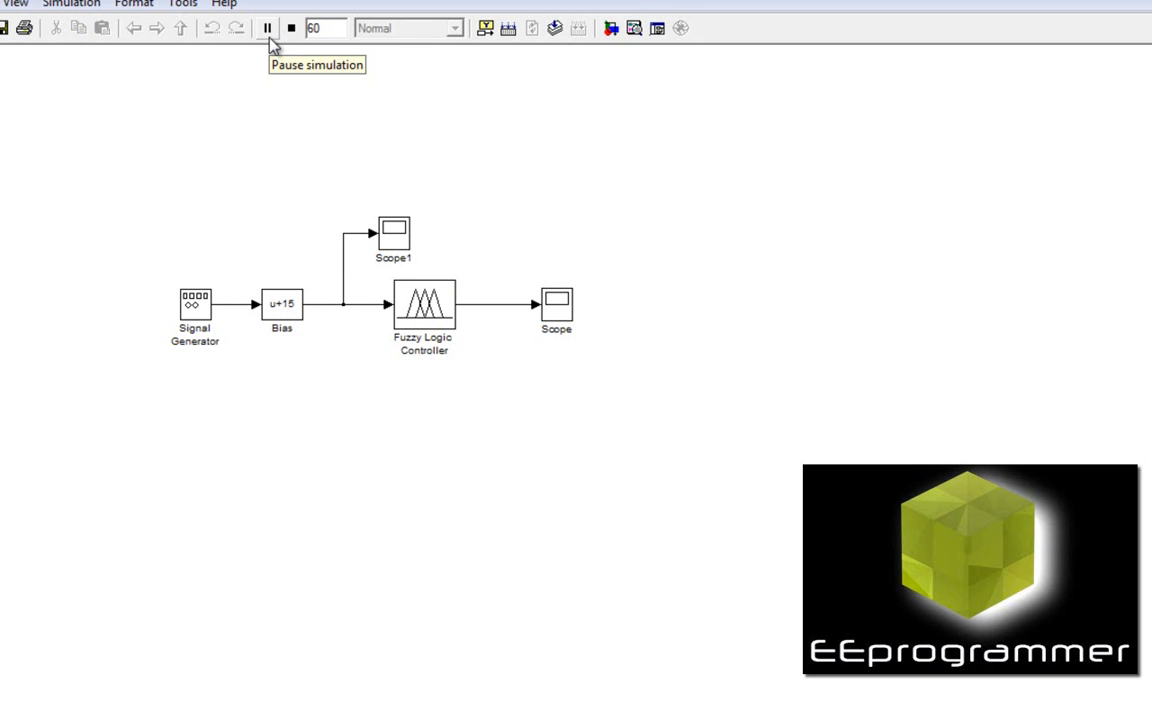
left_click(266, 28)
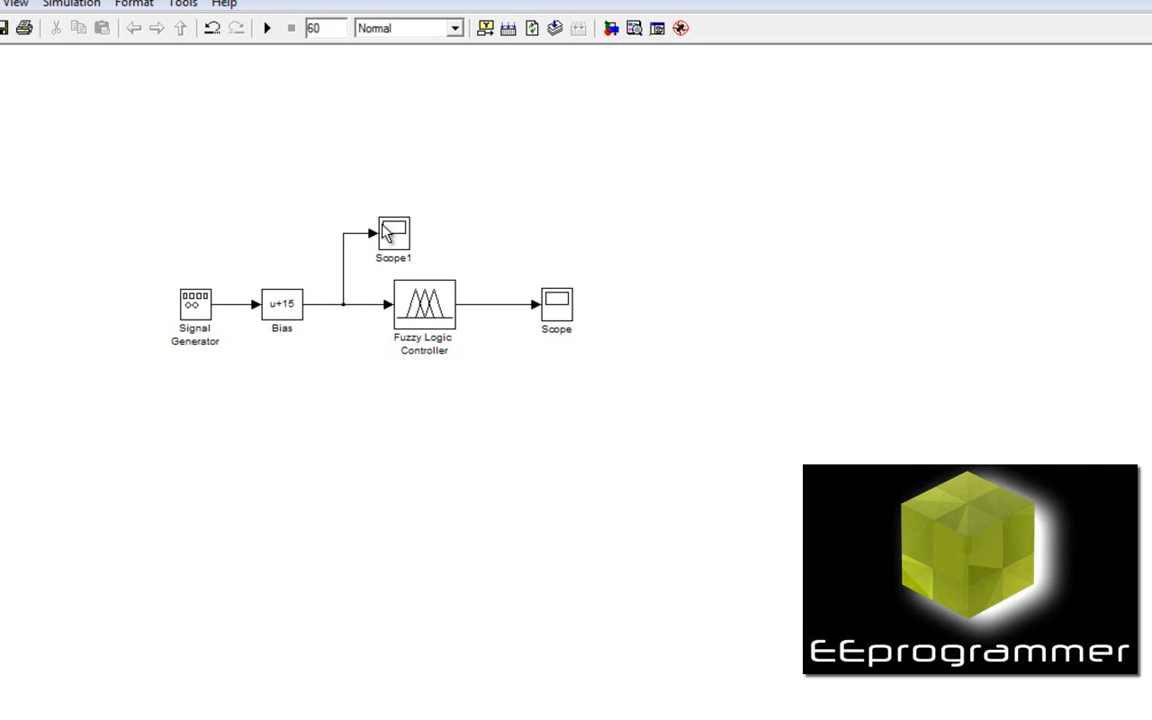
double_click(392, 234)
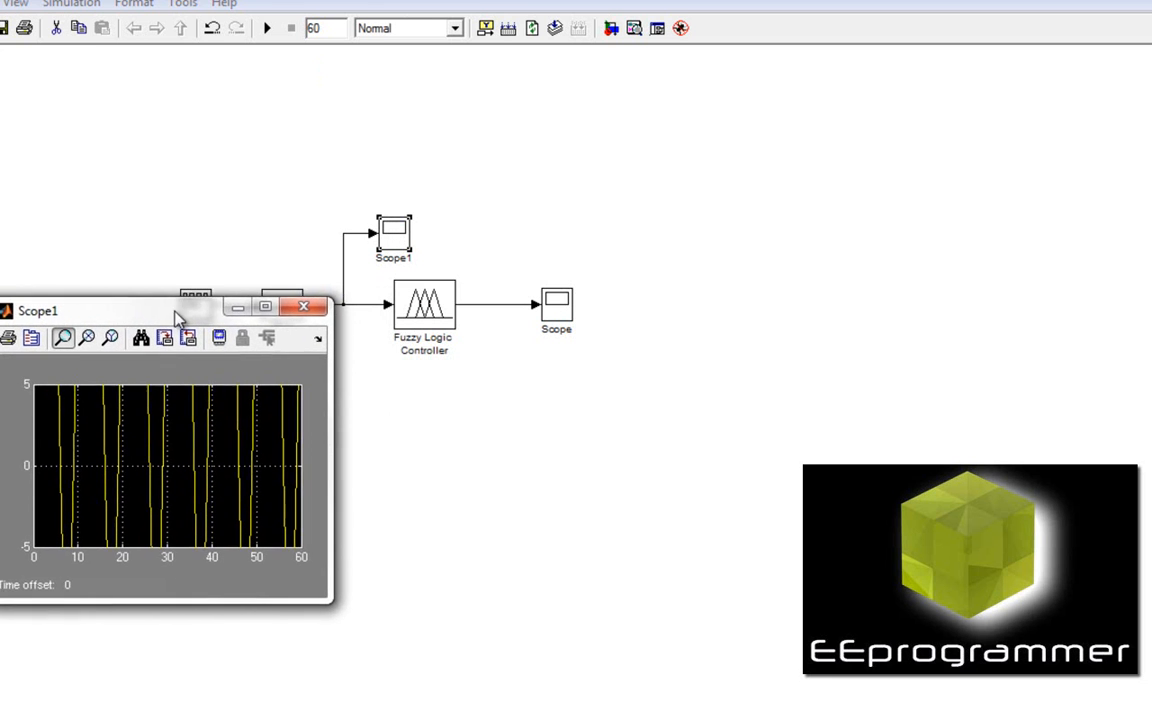
left_click(140, 338)
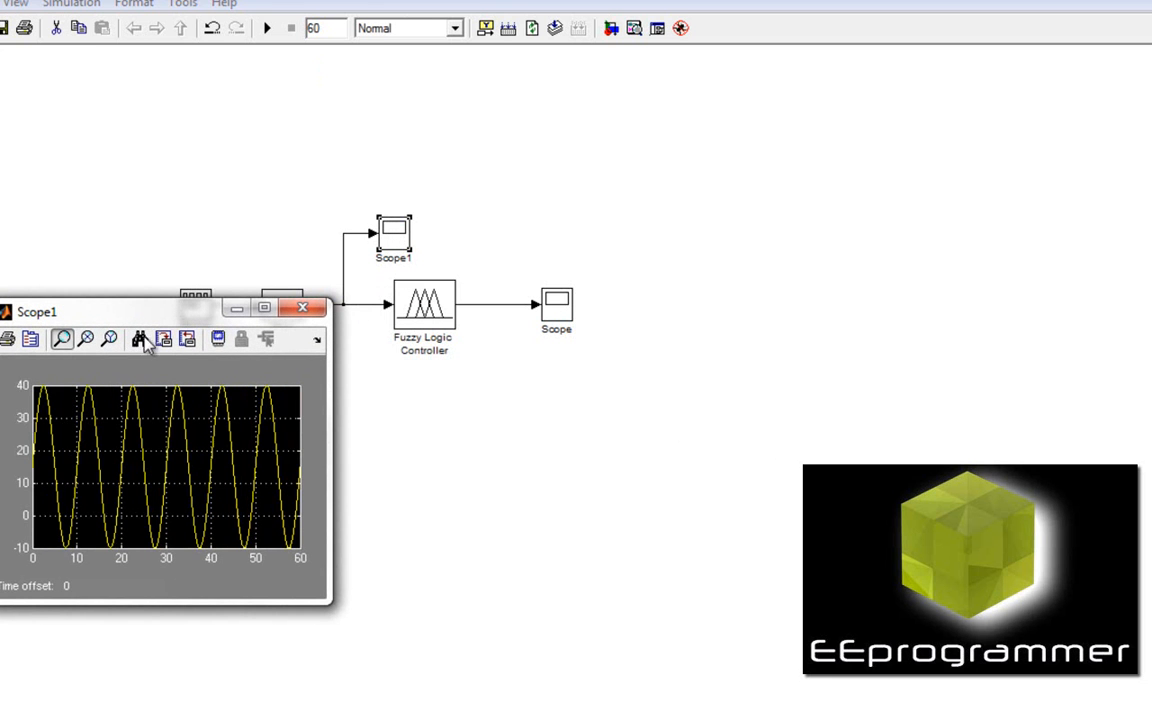